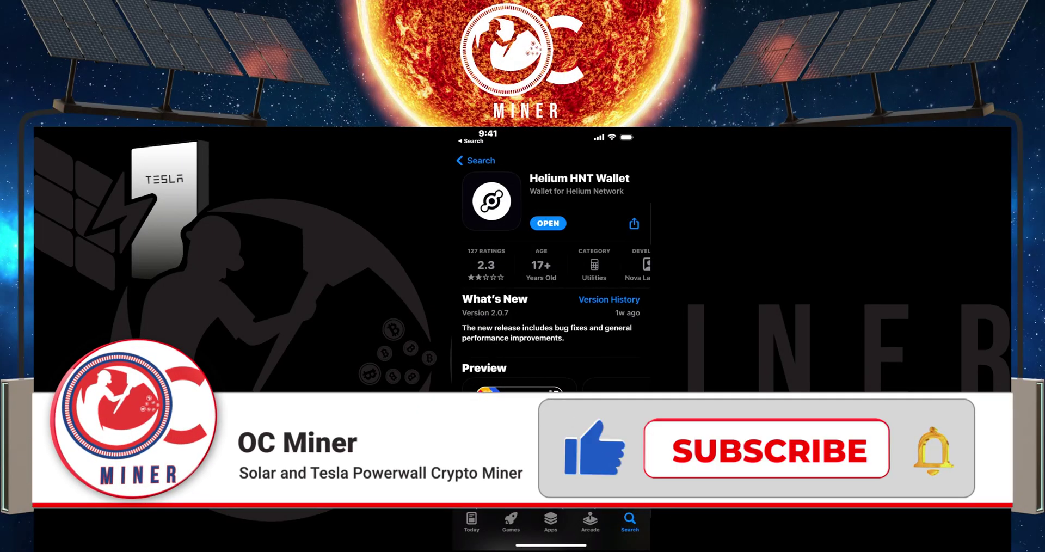
# Return to App Store search, find the Nebra Hotspot listing and launch the app.
pyautogui.click(765, 448)
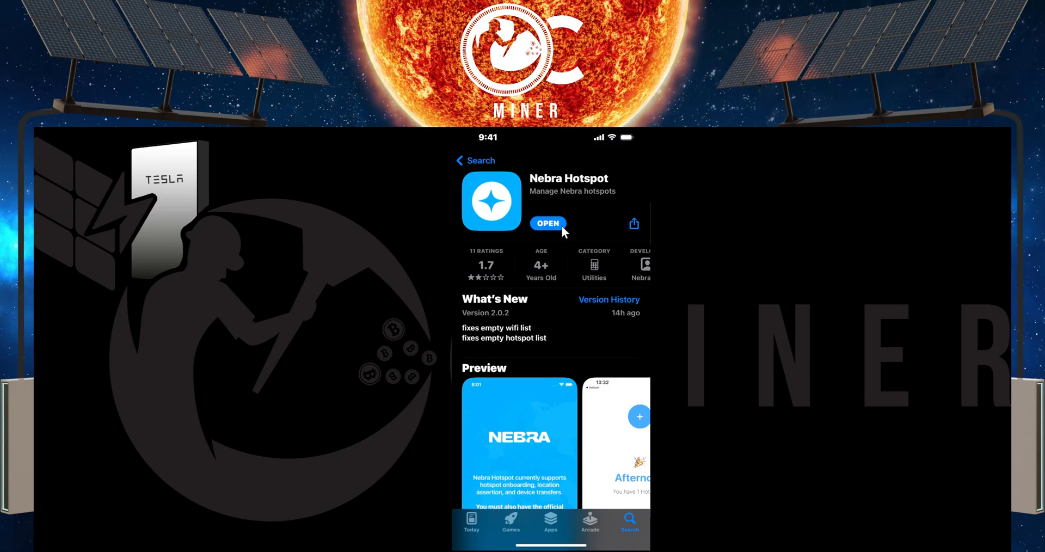
pyautogui.click(548, 223)
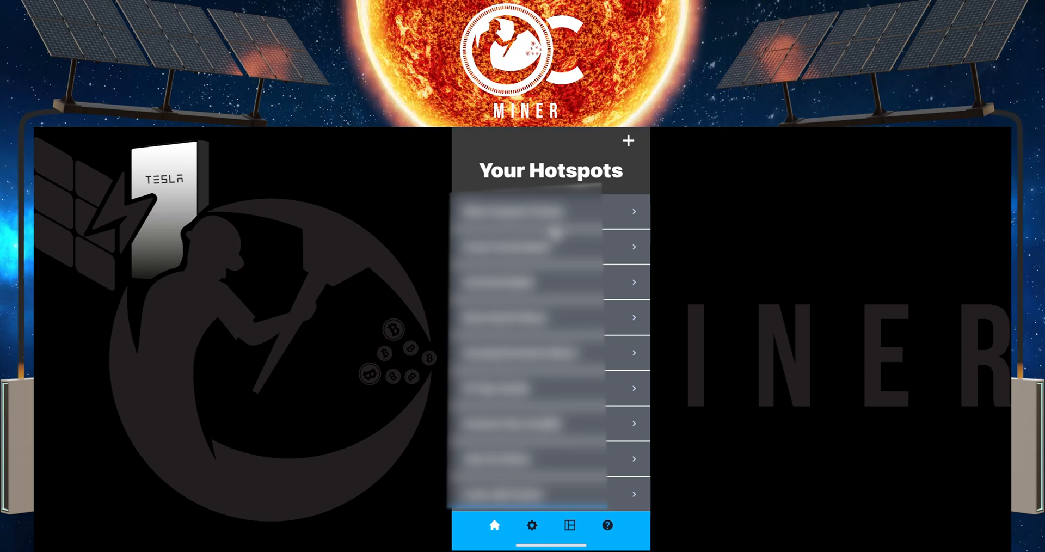
# Choose a hotspot from Your Hotspots and begin its location assertion on the map.
pyautogui.scroll(-3)
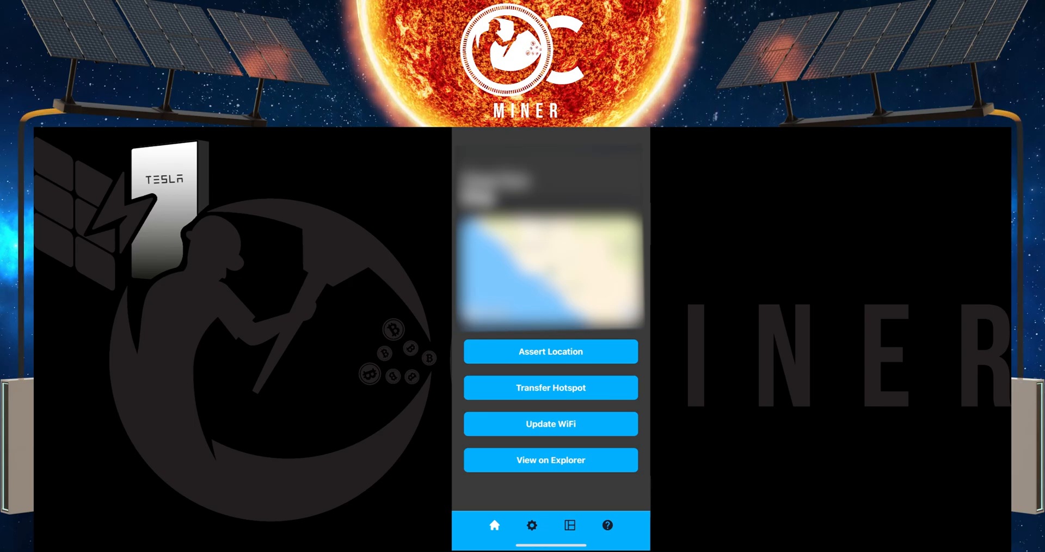
pyautogui.click(550, 352)
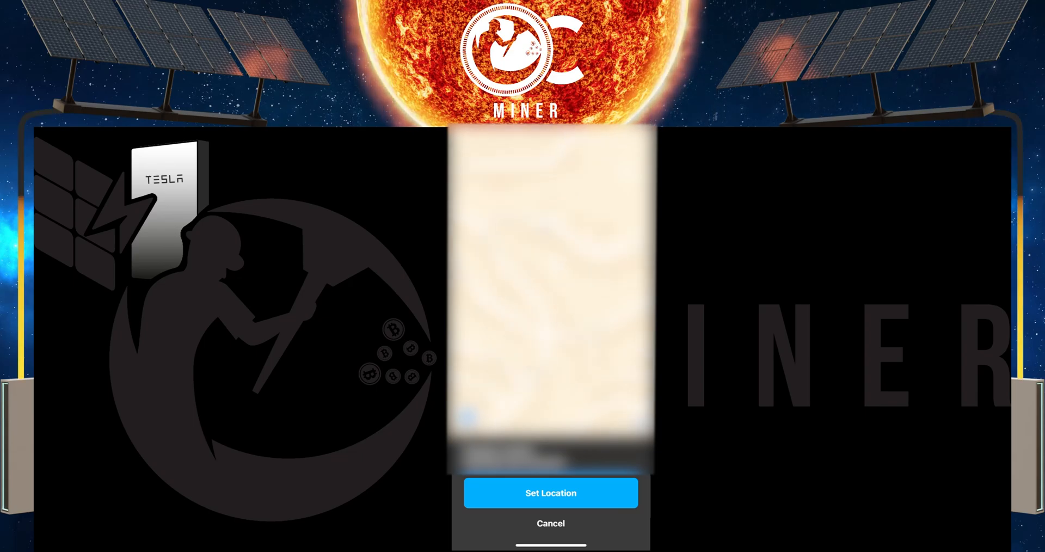
# Set the map location and record the Nebra Stock Antenna at 16 meters height, reaching the fee confirmation.
pyautogui.click(550, 494)
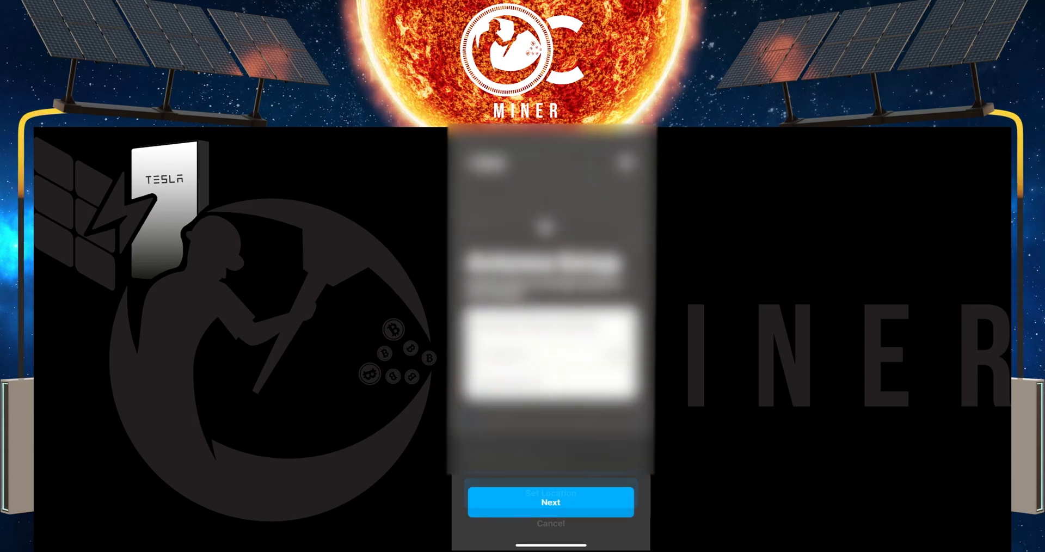
pyautogui.click(550, 501)
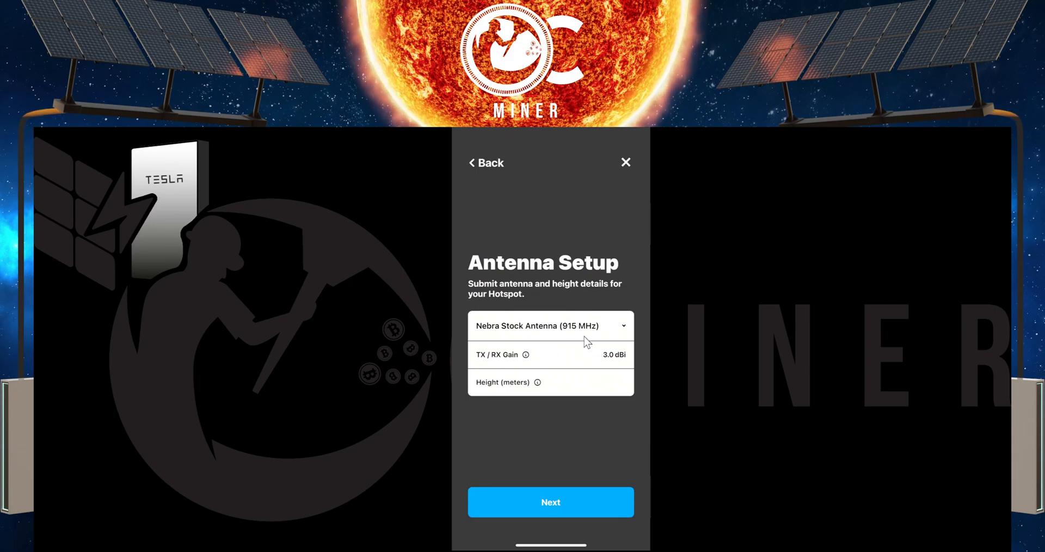
pyautogui.moveTo(599, 390)
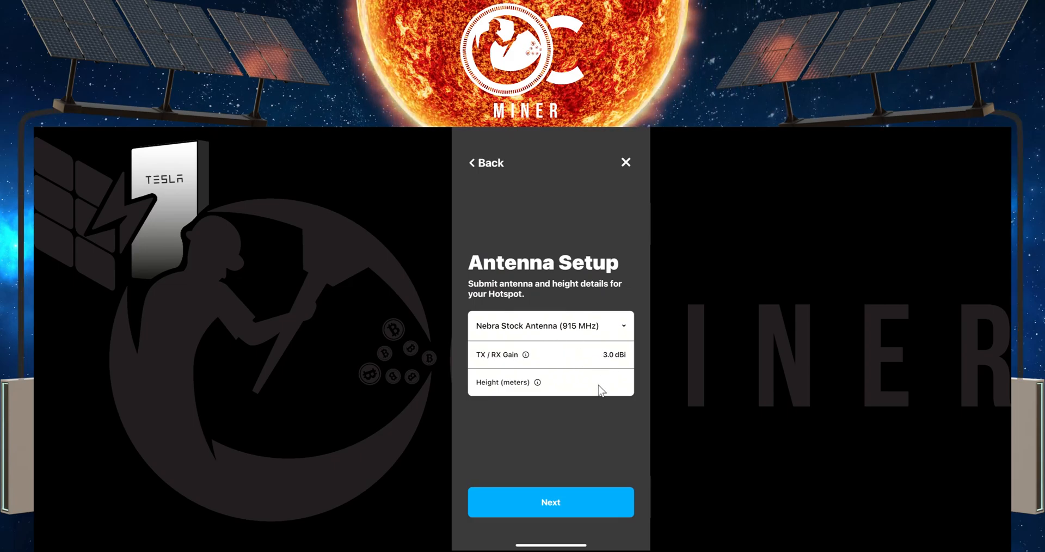
pyautogui.click(550, 383)
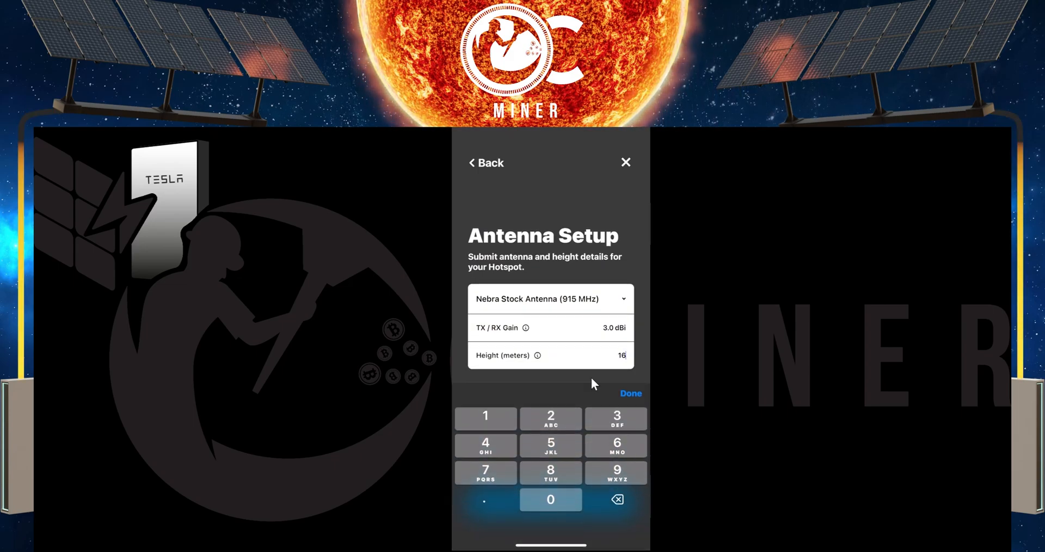
pyautogui.click(629, 393)
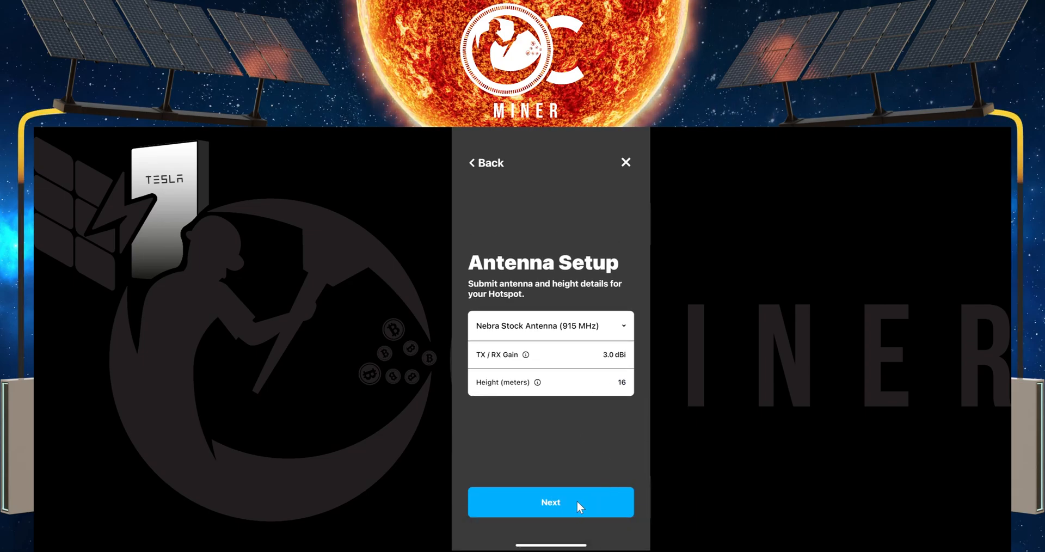
pyautogui.click(550, 502)
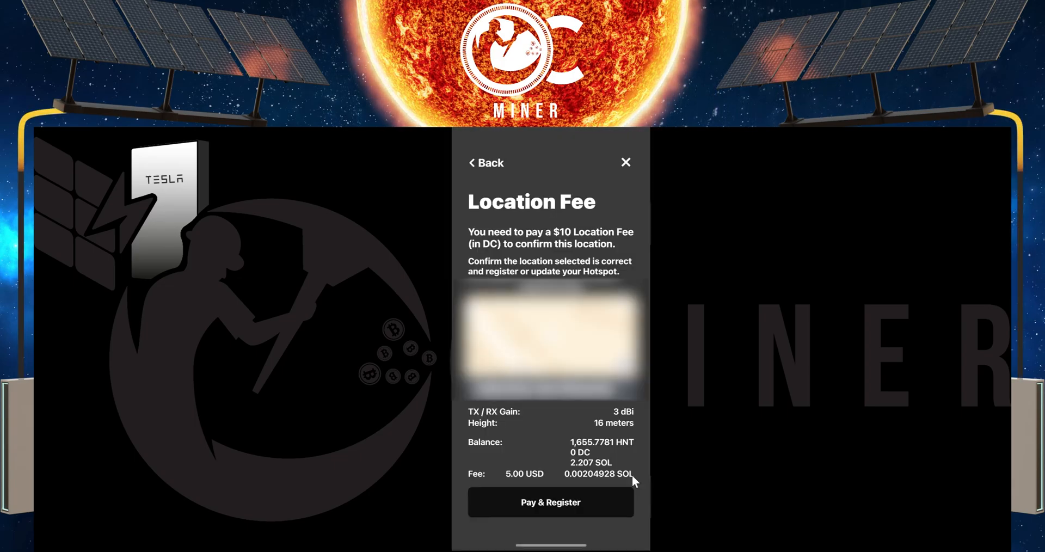
pyautogui.moveTo(568, 236)
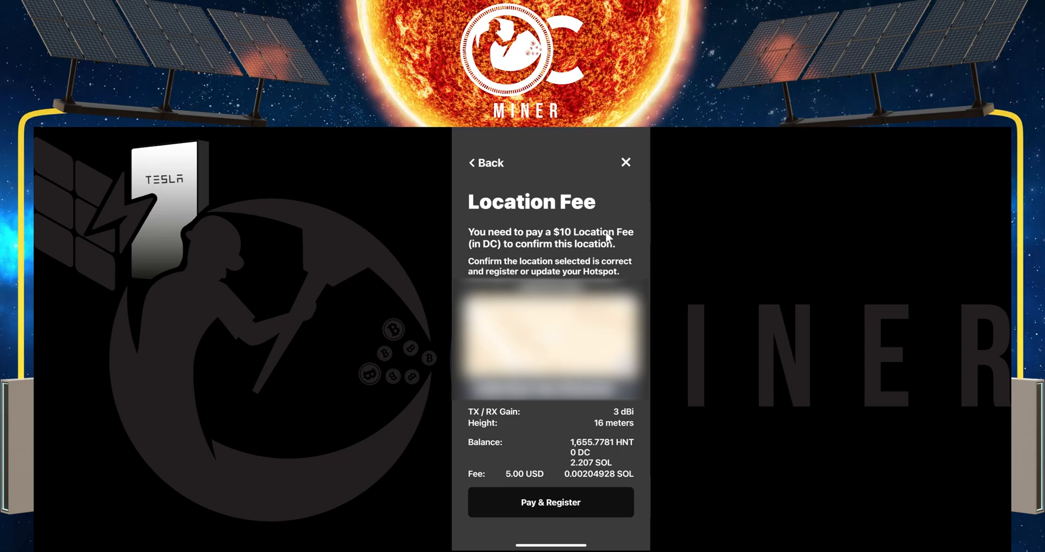
pyautogui.moveTo(539, 256)
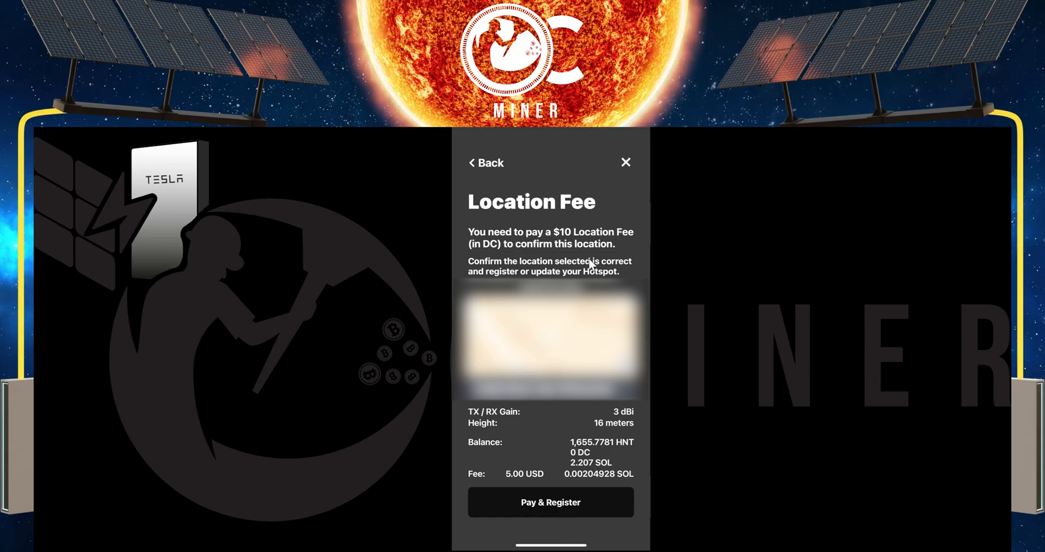
pyautogui.moveTo(543, 478)
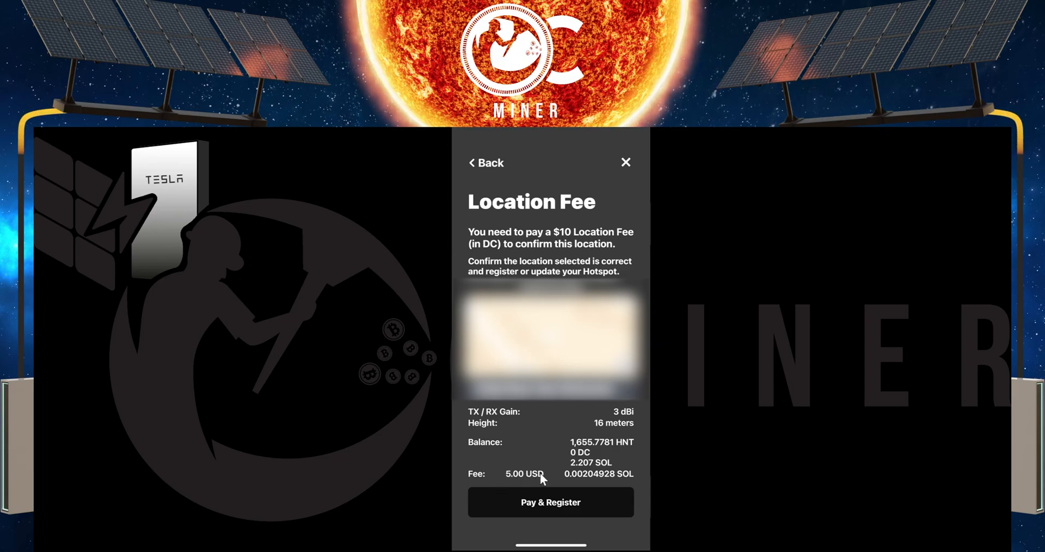
pyautogui.moveTo(571, 474)
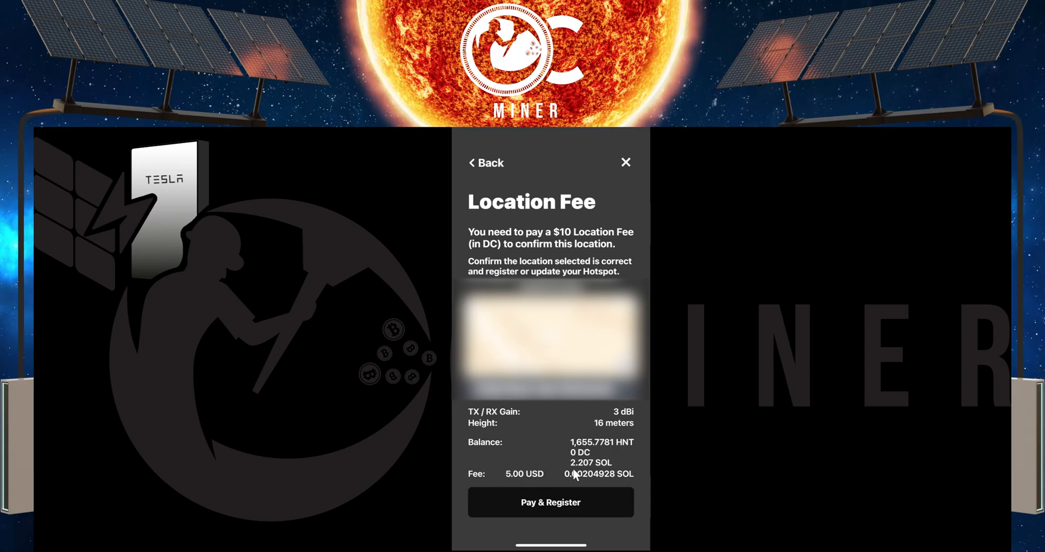
pyautogui.moveTo(631, 415)
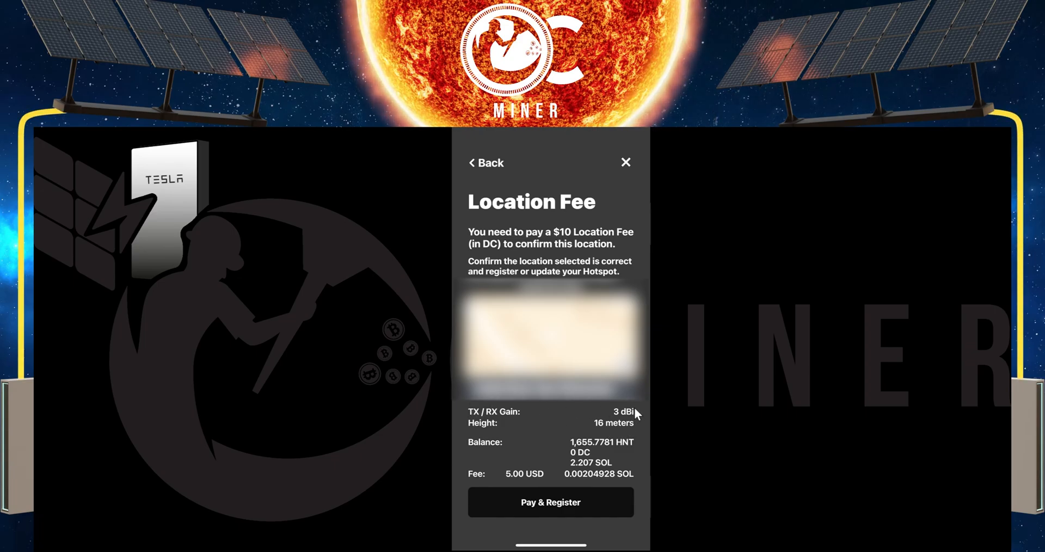
pyautogui.moveTo(614, 428)
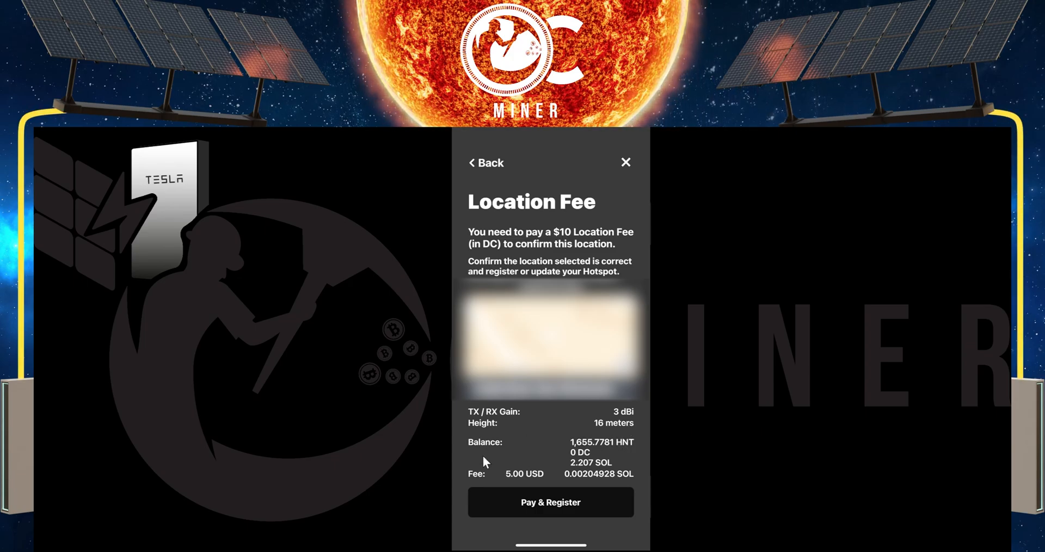
pyautogui.moveTo(614, 480)
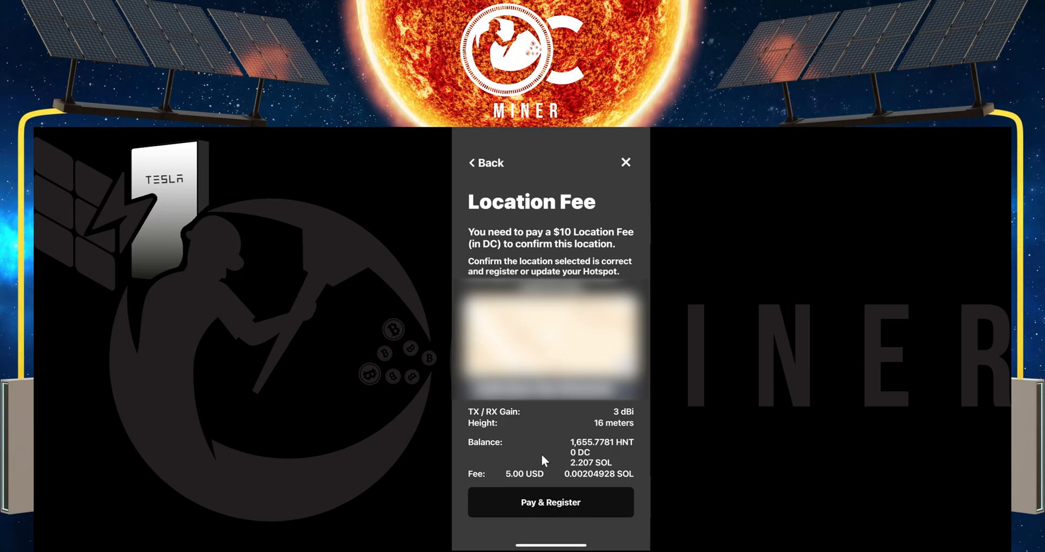
pyautogui.click(625, 162)
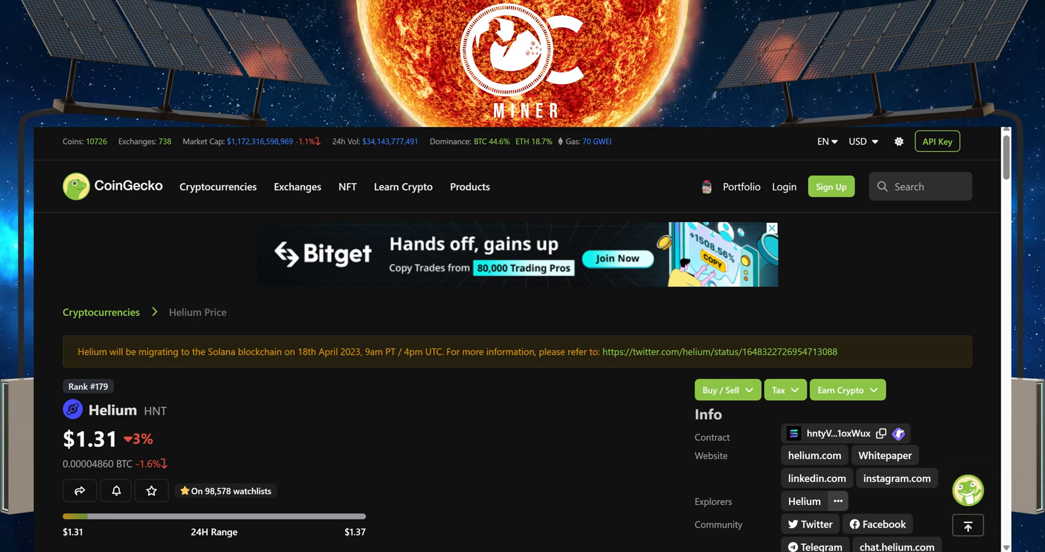
pyautogui.moveTo(599, 263)
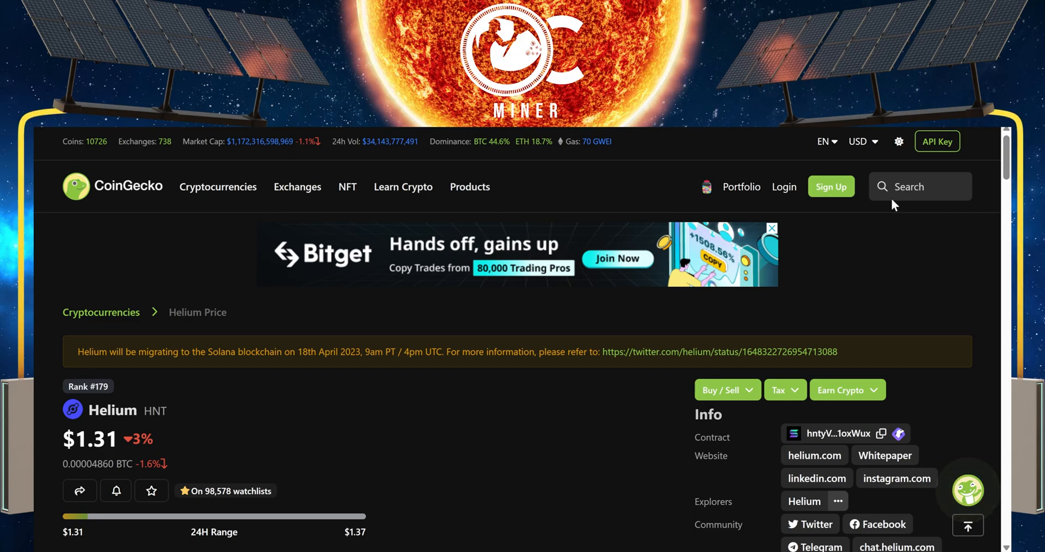
# Search 'helium', open Helium (HNT) and convert 5 USD to about 3.79 HNT in the Helium Converter.
pyautogui.click(920, 186)
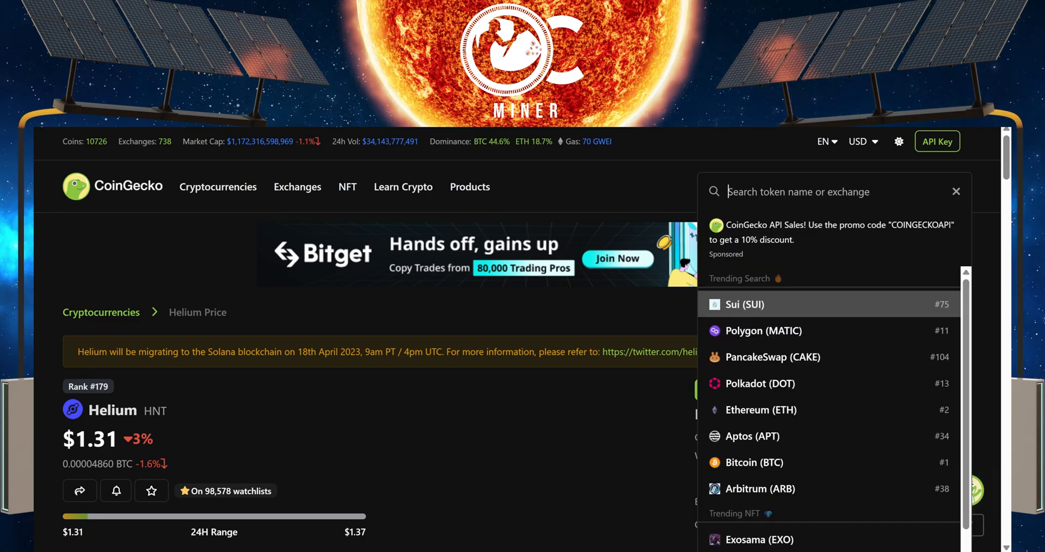
pyautogui.write('heliu')
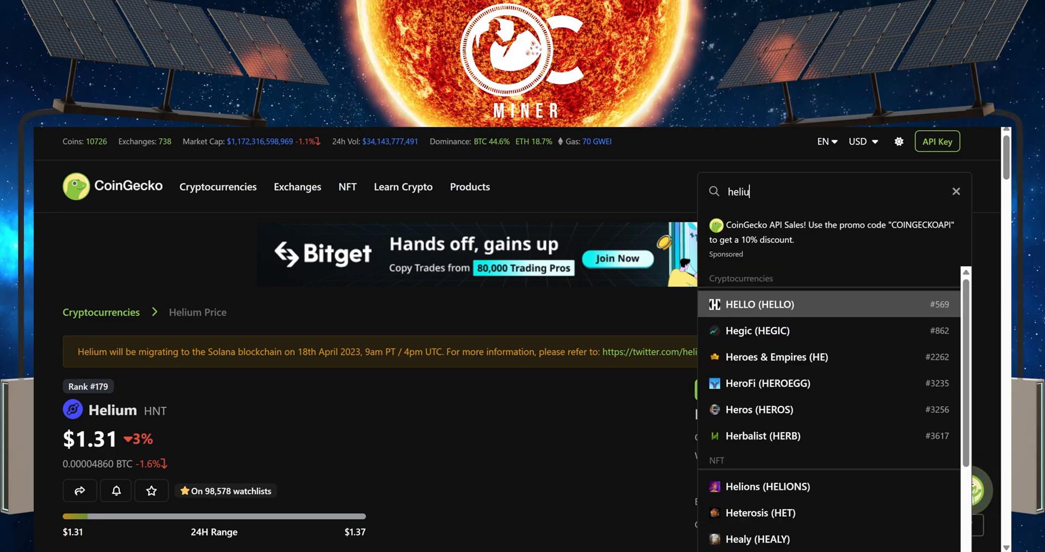
pyautogui.write('m')
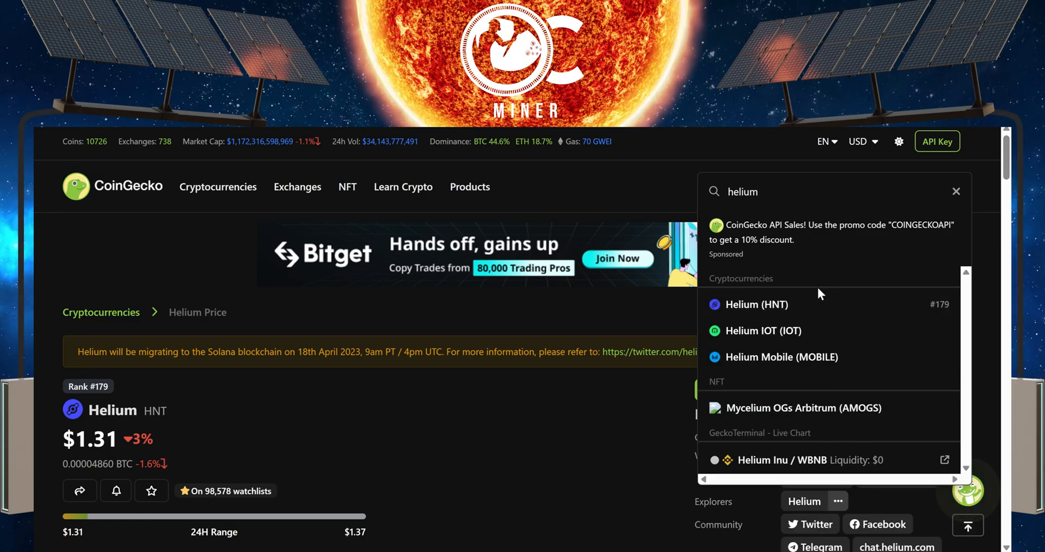
pyautogui.moveTo(821, 340)
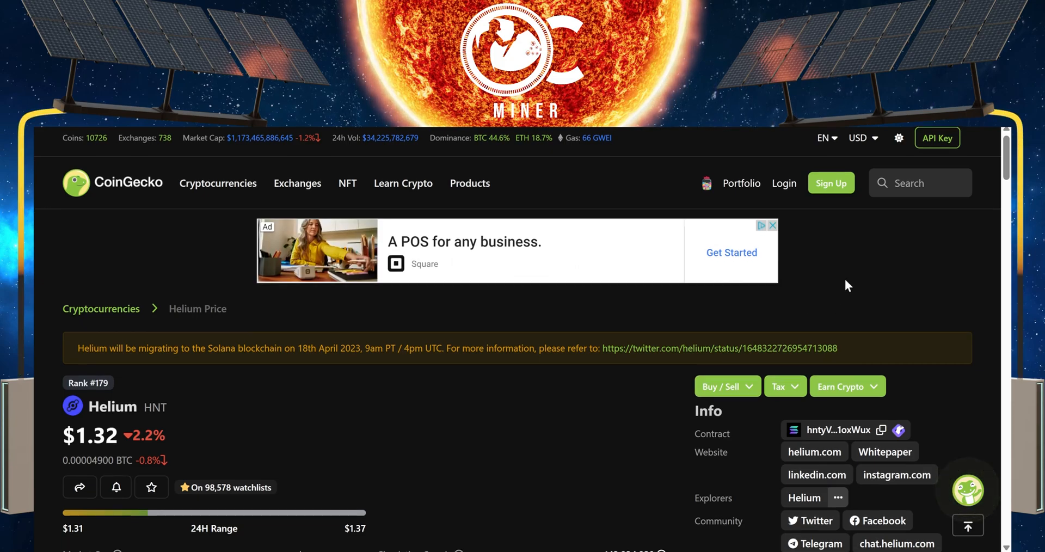
pyautogui.scroll(-3)
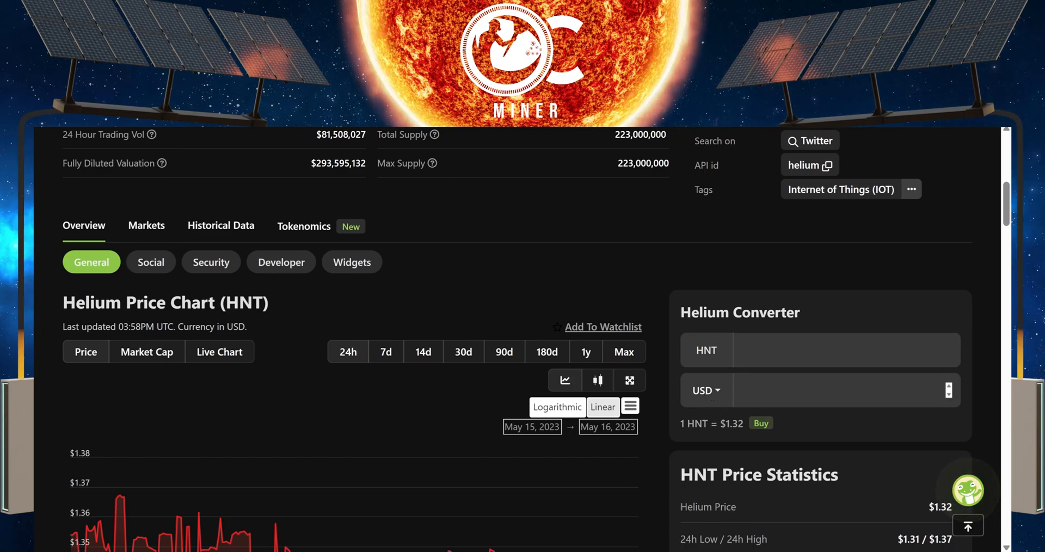
pyautogui.write('5')
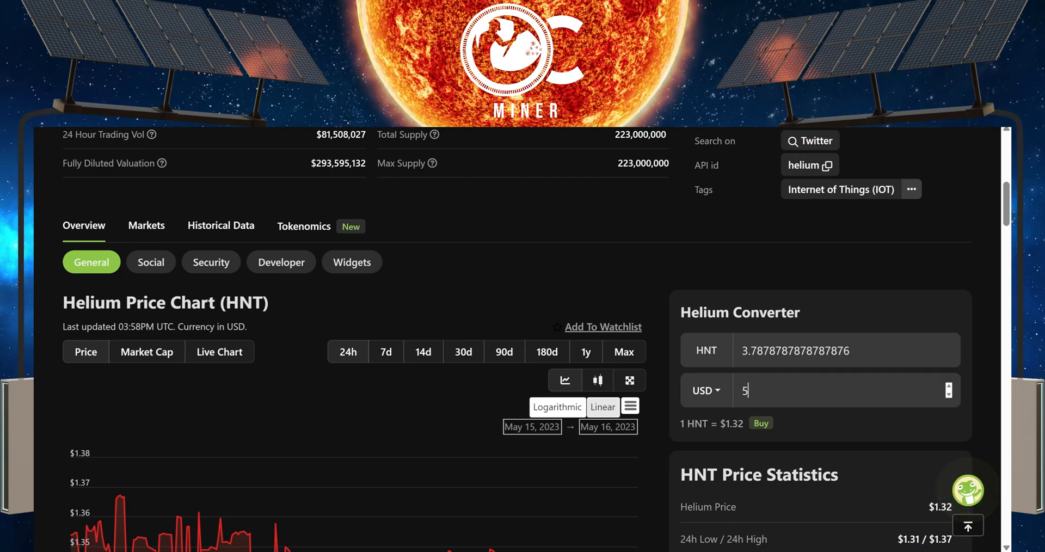
pyautogui.scroll(3)
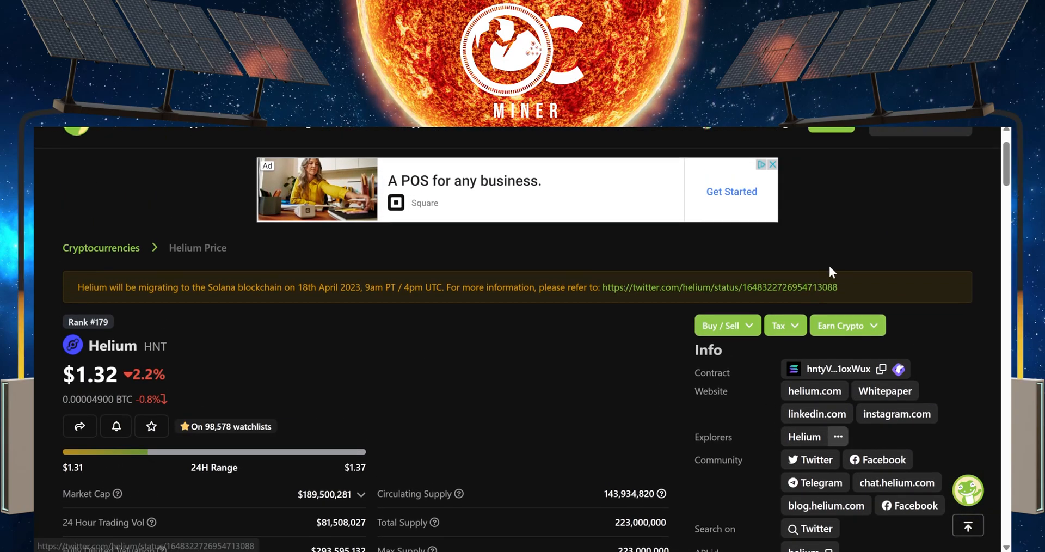
pyautogui.scroll(3)
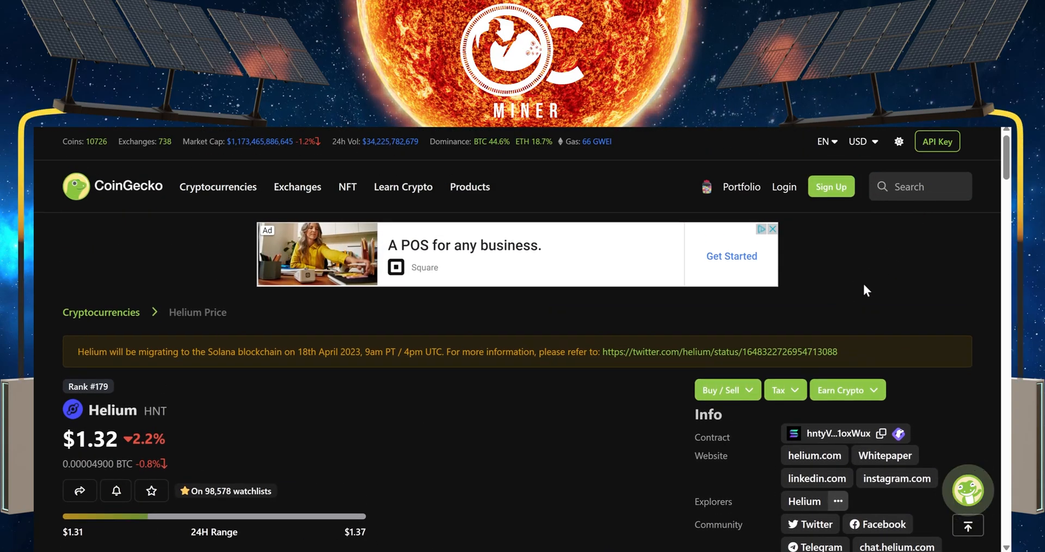
# Search 'helium' again and land on the Helium IOT price page instead.
pyautogui.click(920, 186)
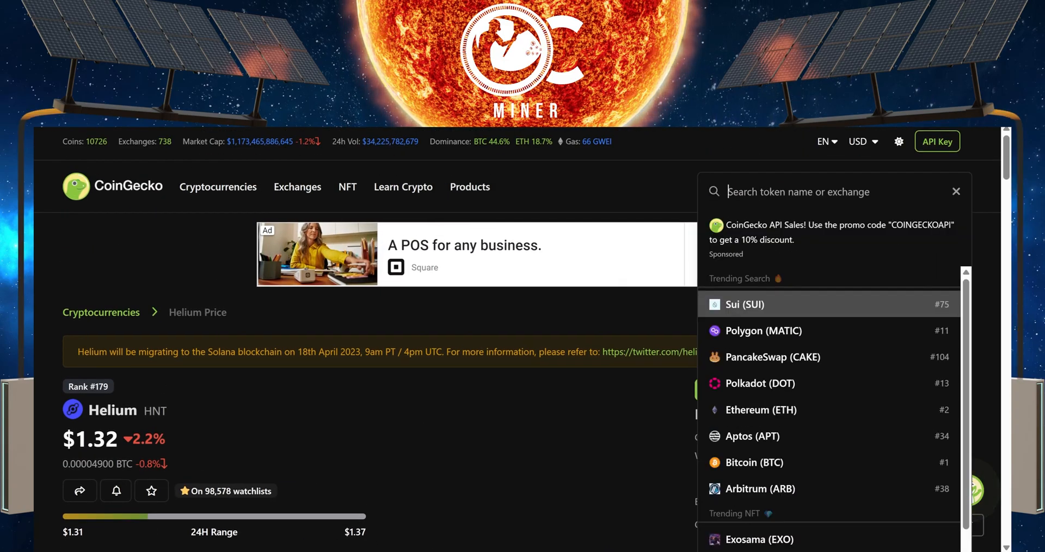
pyautogui.write('helium')
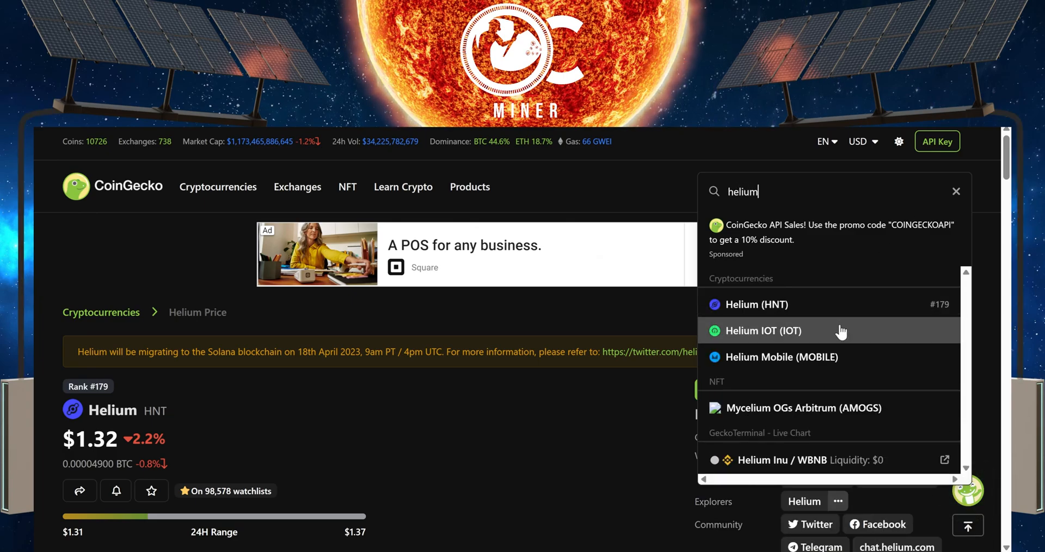
pyautogui.click(765, 331)
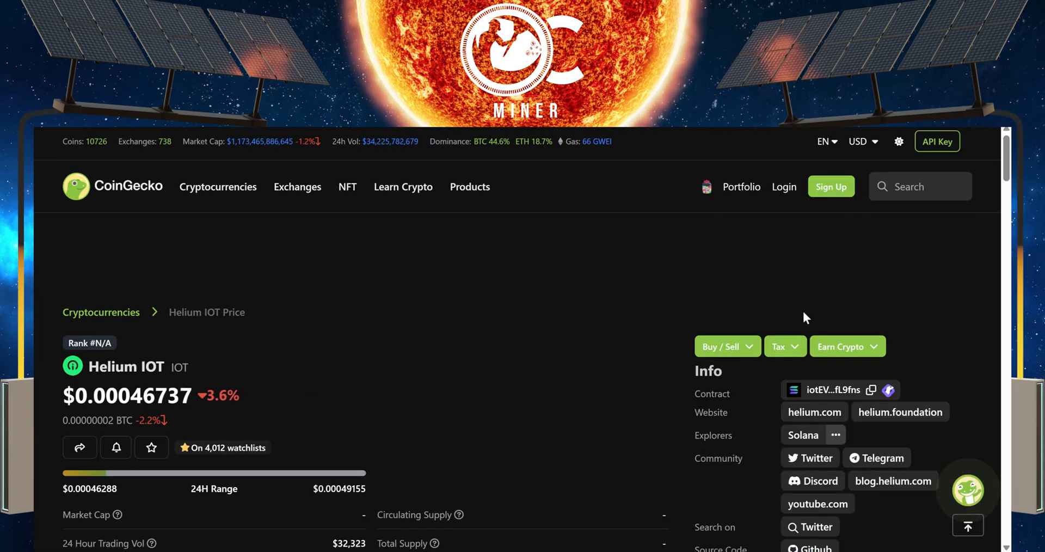
pyautogui.scroll(-3)
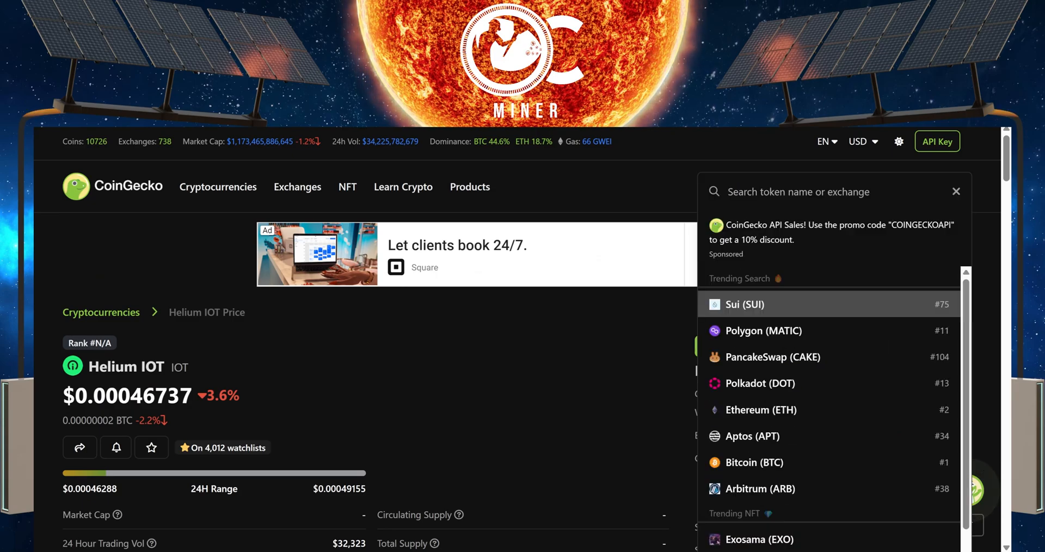
# Reopen Helium (HNT) and convert 5 USD to about 3.79 HNT, then move to the wallet app.
pyautogui.click(800, 192)
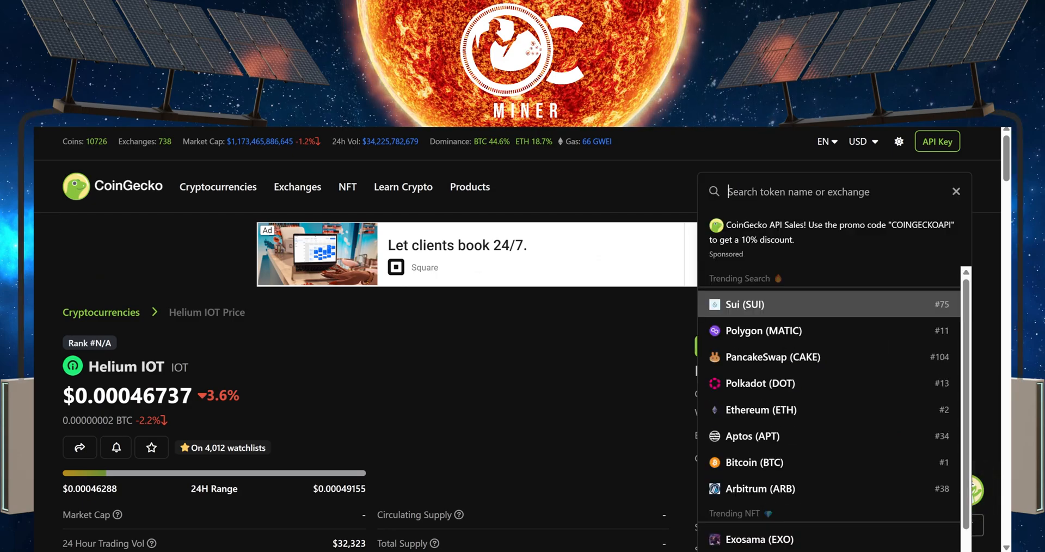
pyautogui.write('helium')
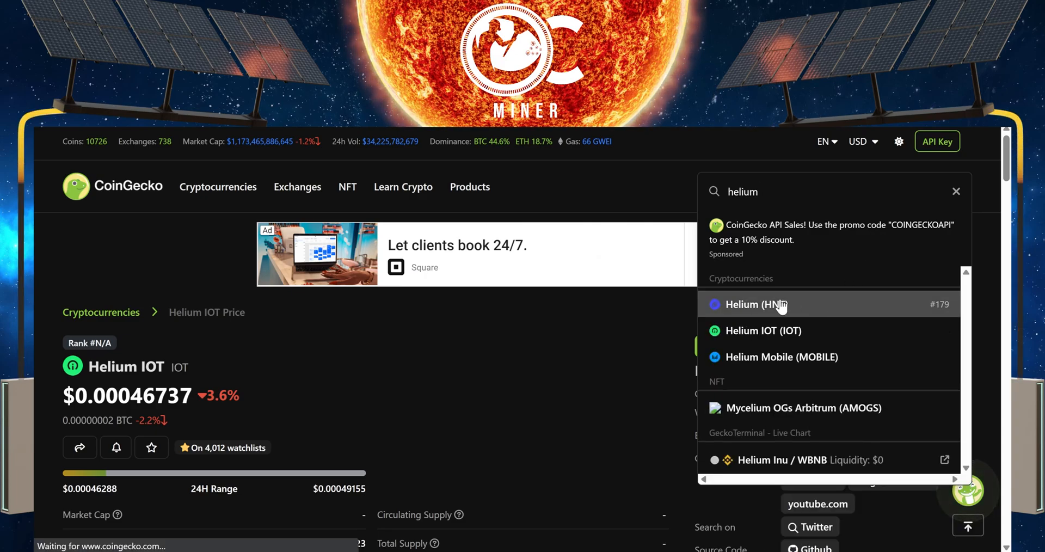
pyautogui.click(753, 304)
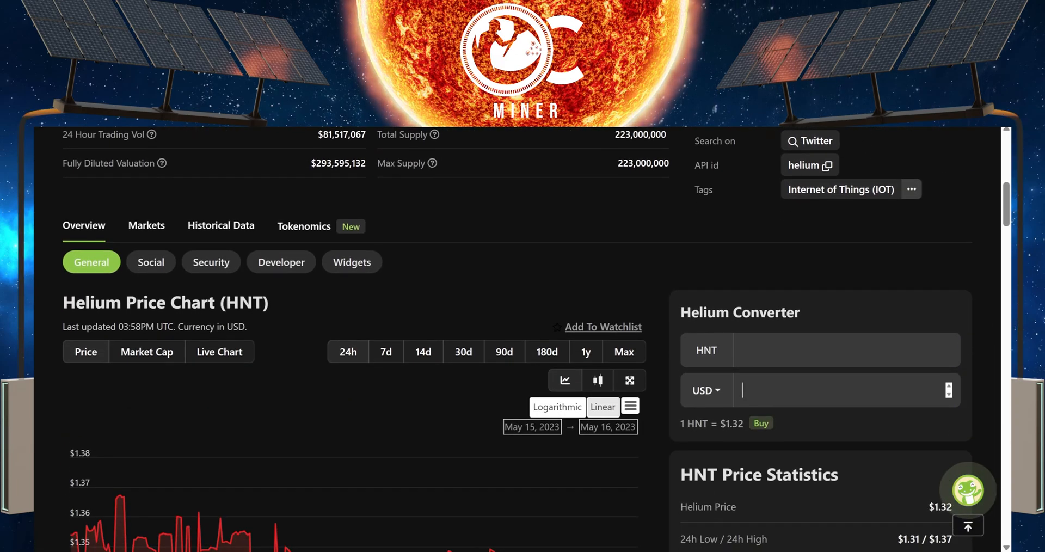
pyautogui.write('5')
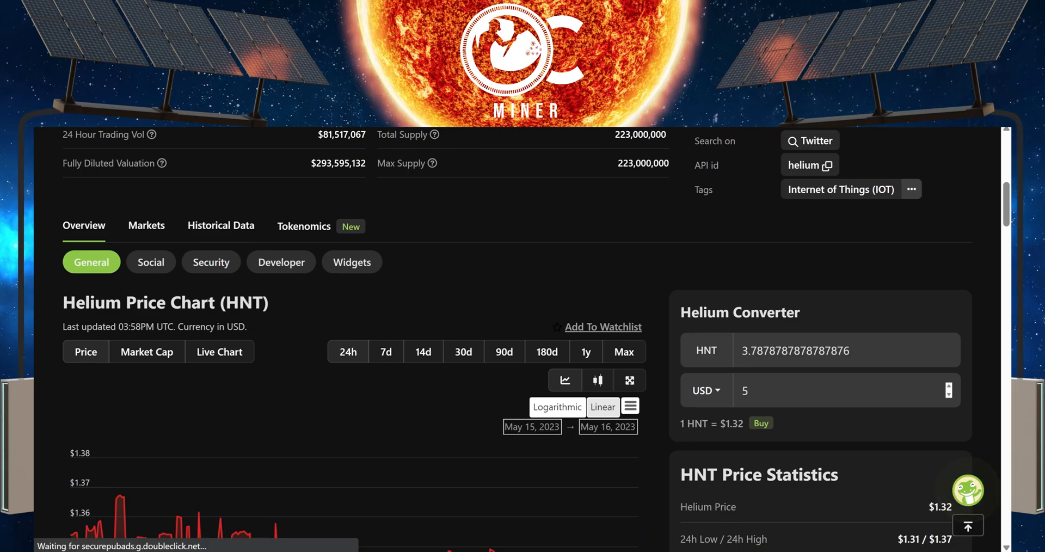
pyautogui.click(949, 347)
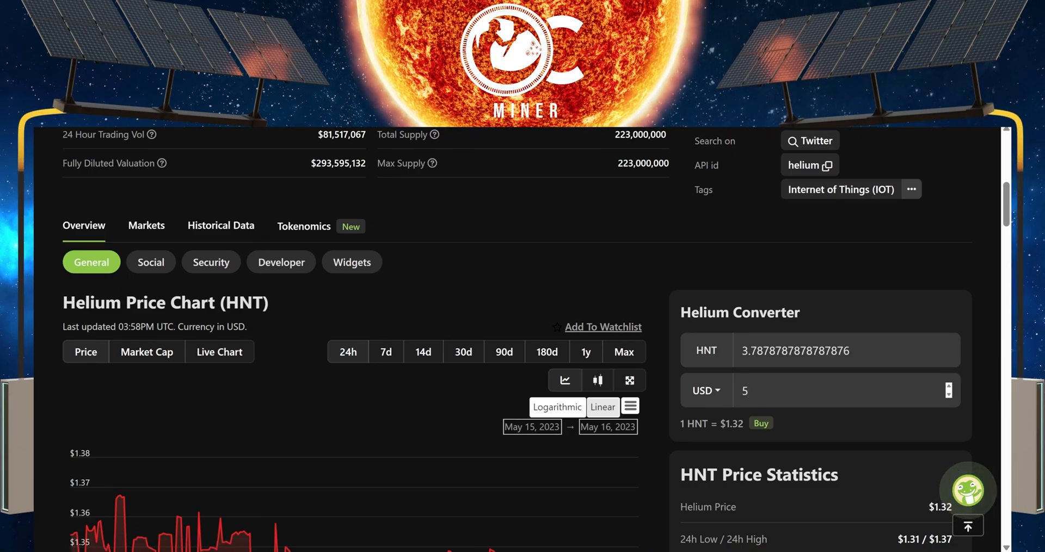
pyautogui.click(801, 390)
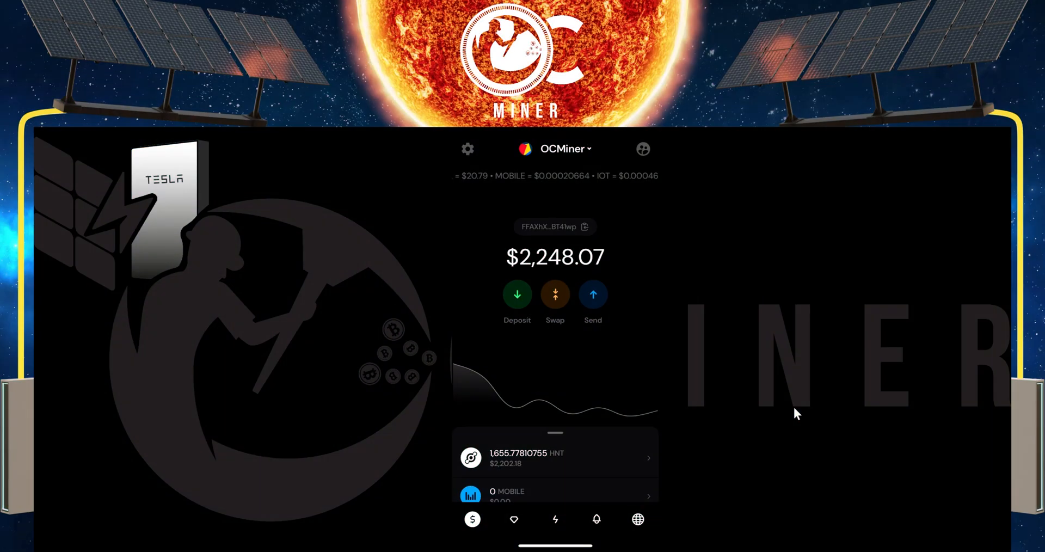
pyautogui.moveTo(670, 393)
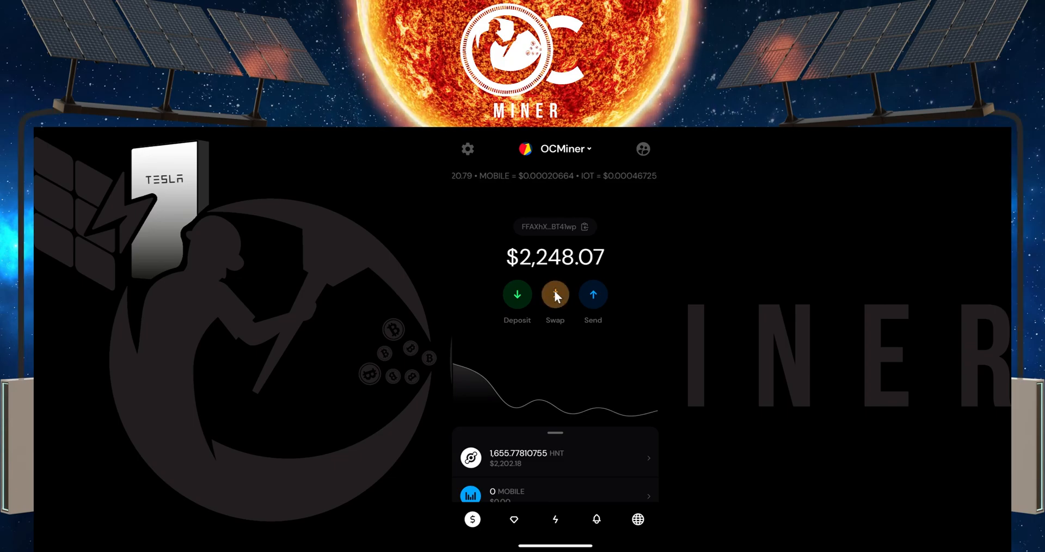
# Start a token swap and acknowledge the Treasury Swap Warning to reach the swap screen.
pyautogui.click(554, 293)
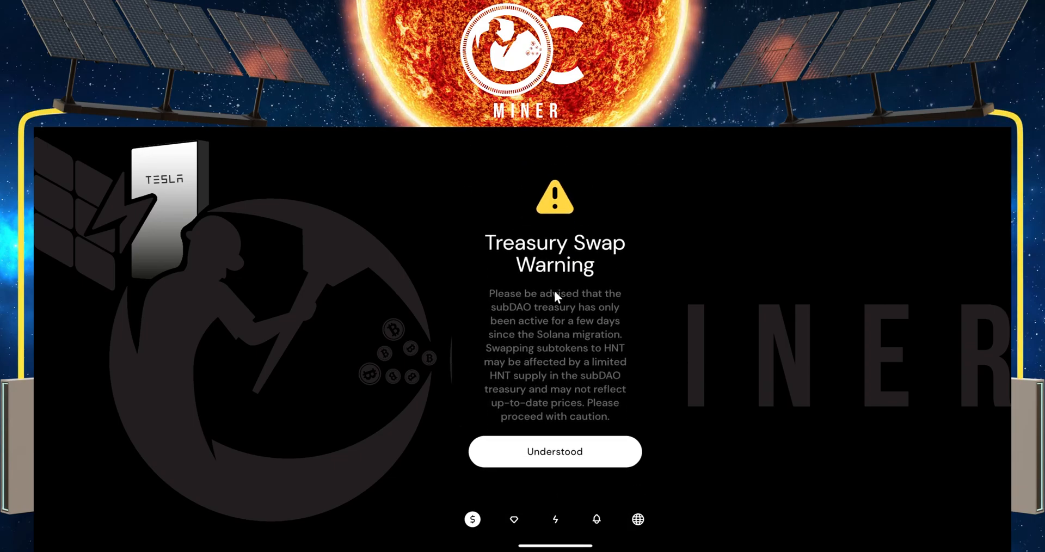
pyautogui.click(554, 452)
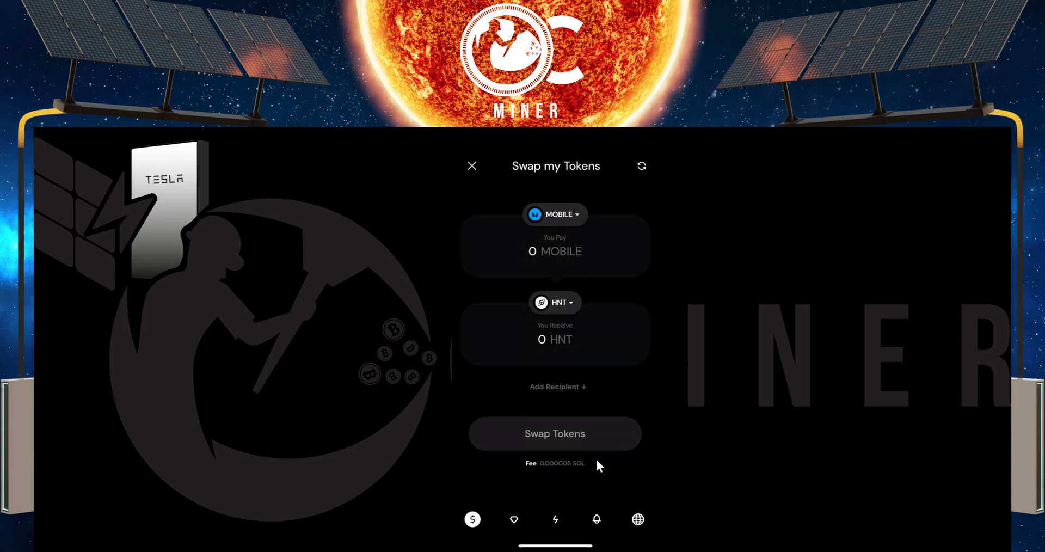
pyautogui.moveTo(575, 242)
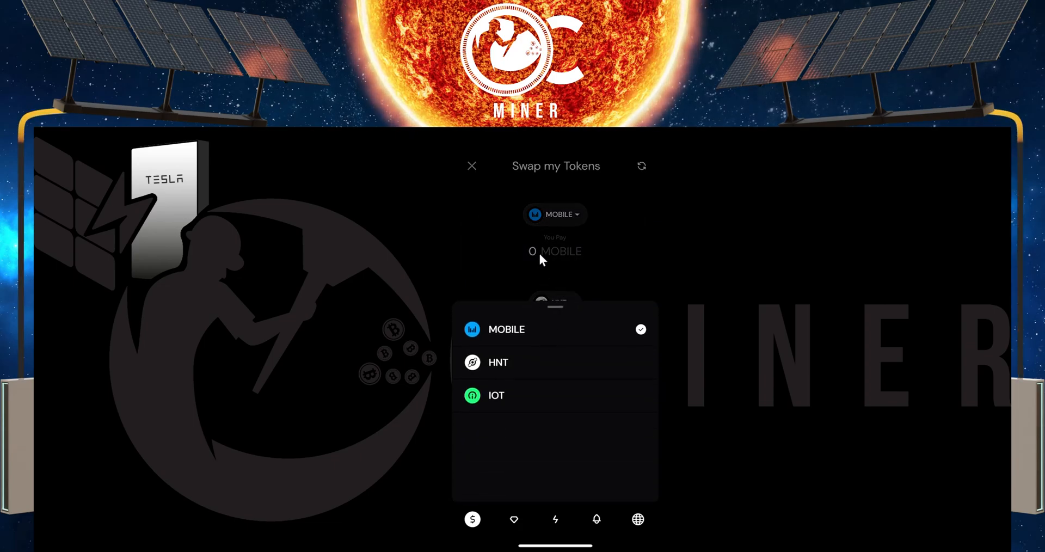
pyautogui.moveTo(530, 369)
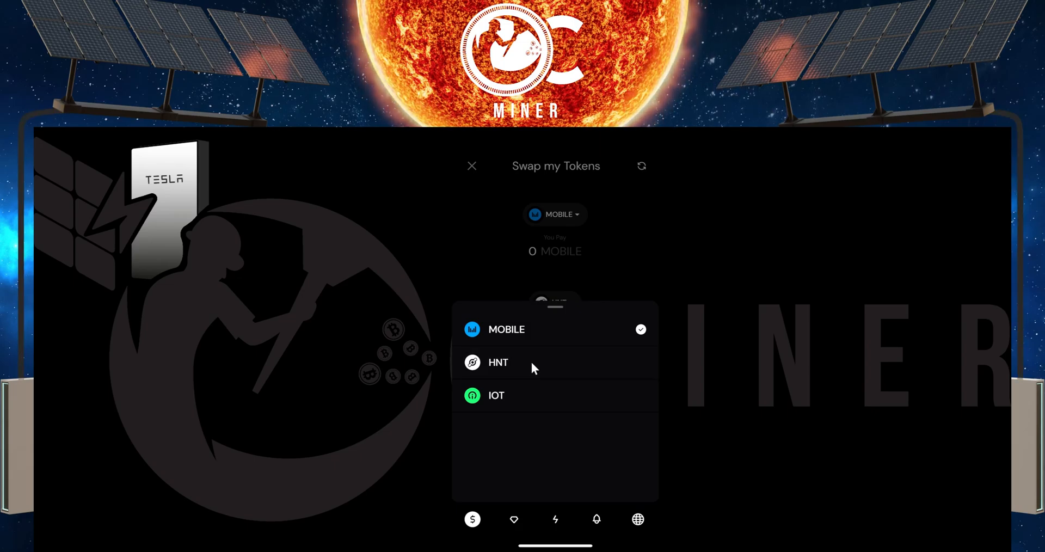
pyautogui.moveTo(539, 370)
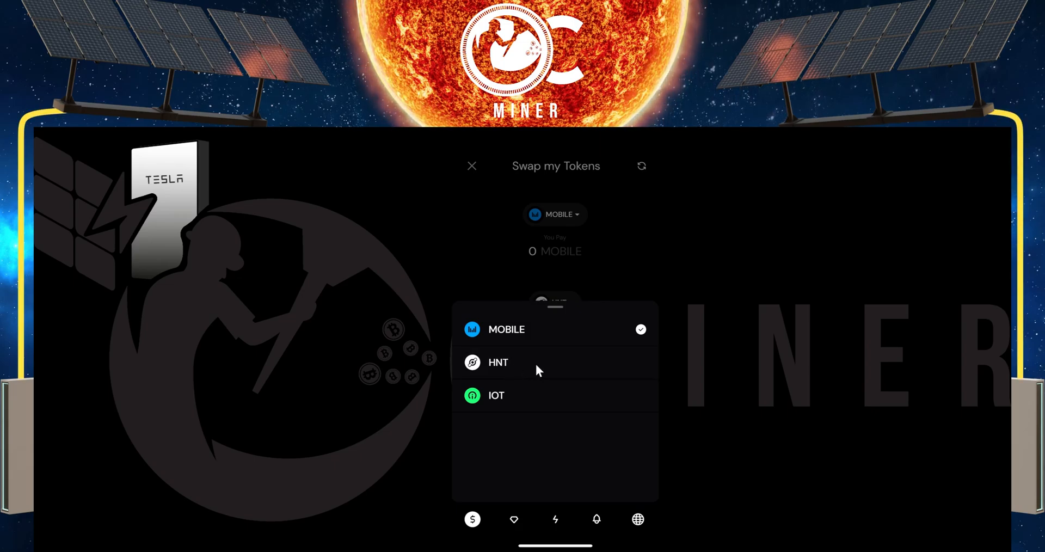
# Switch the pay token from MOBILE to HNT and set the pay amount to 3.76 HNT.
pyautogui.click(497, 362)
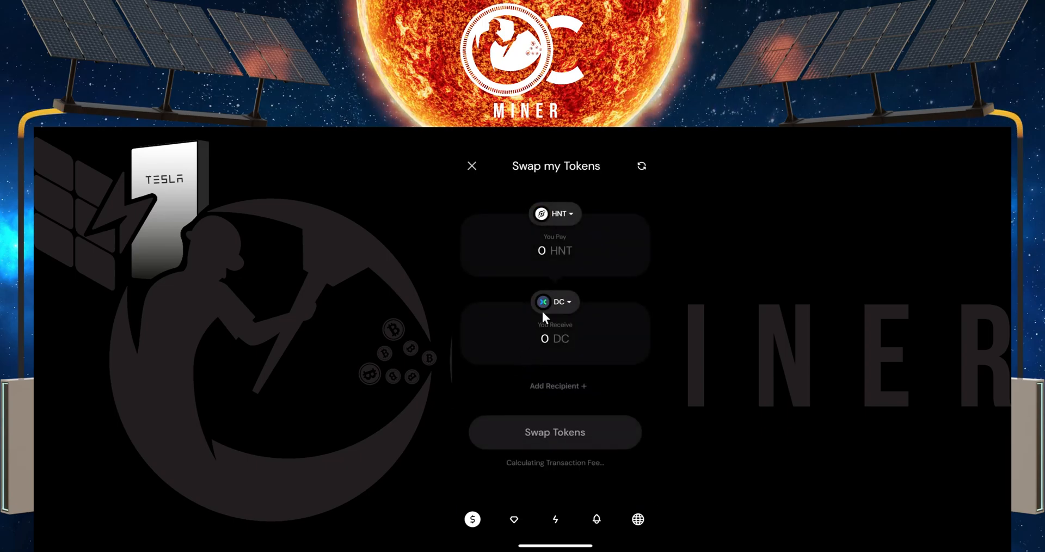
pyautogui.moveTo(563, 310)
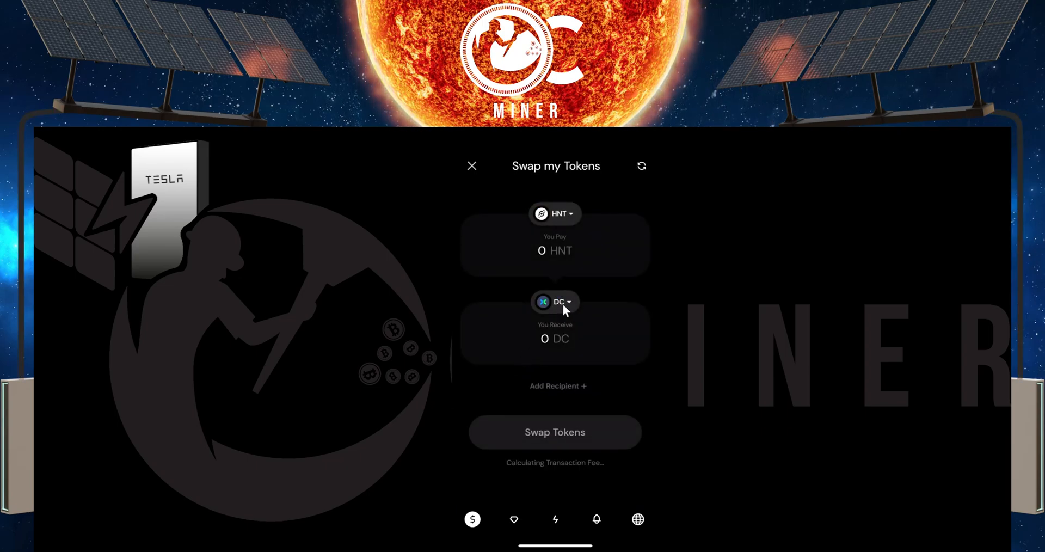
pyautogui.click(472, 165)
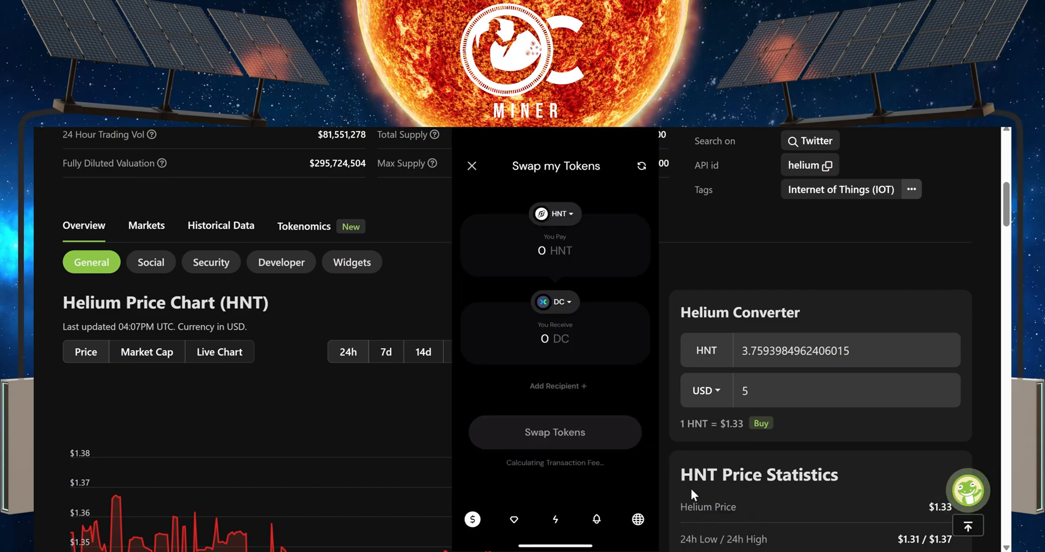
pyautogui.moveTo(542, 325)
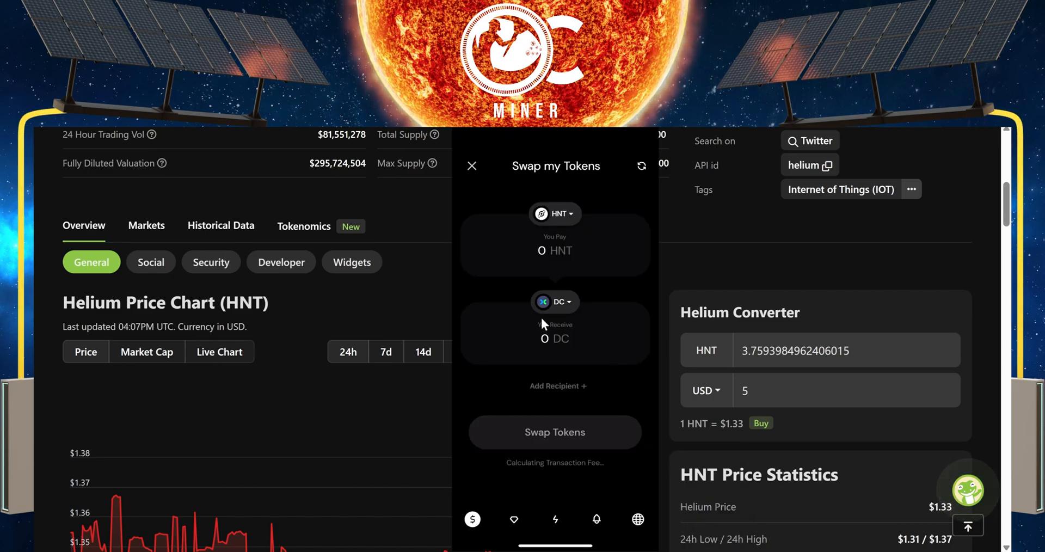
pyautogui.click(554, 250)
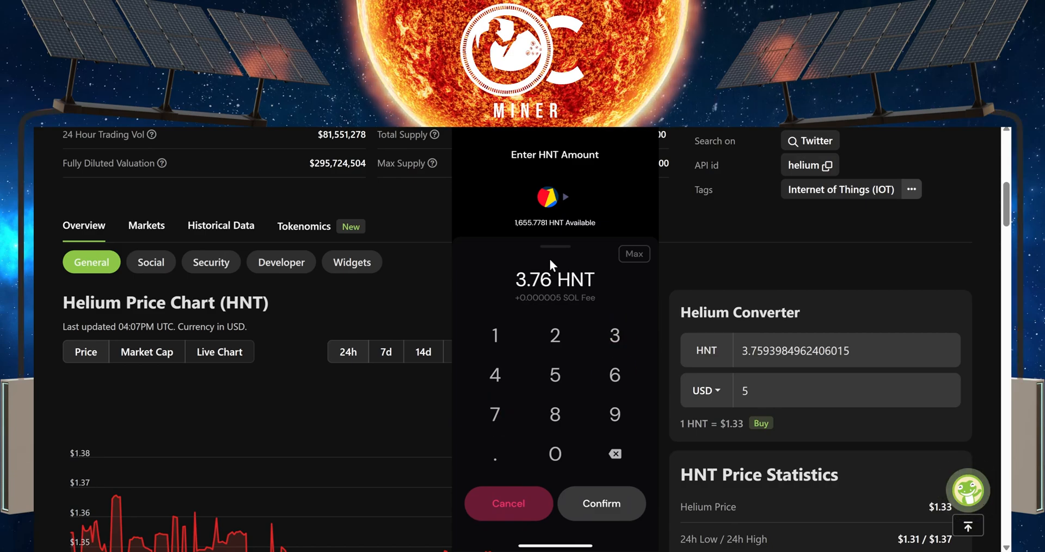
pyautogui.click(601, 503)
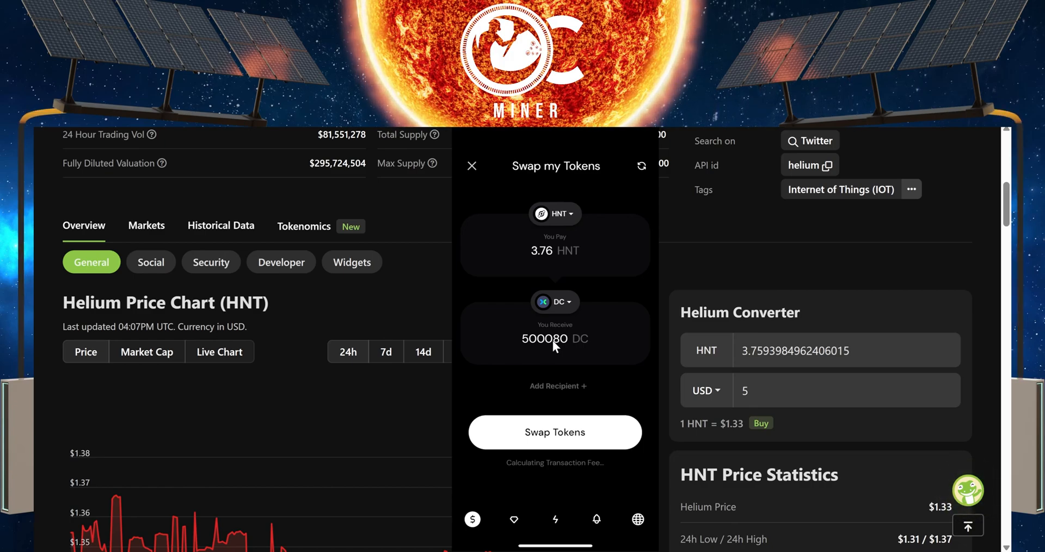
pyautogui.moveTo(576, 349)
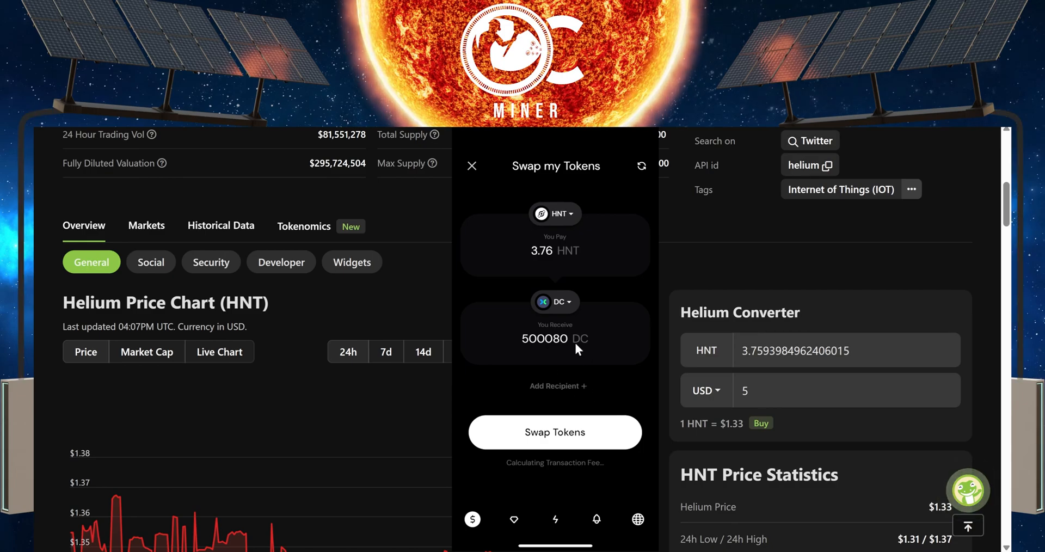
pyautogui.moveTo(575, 343)
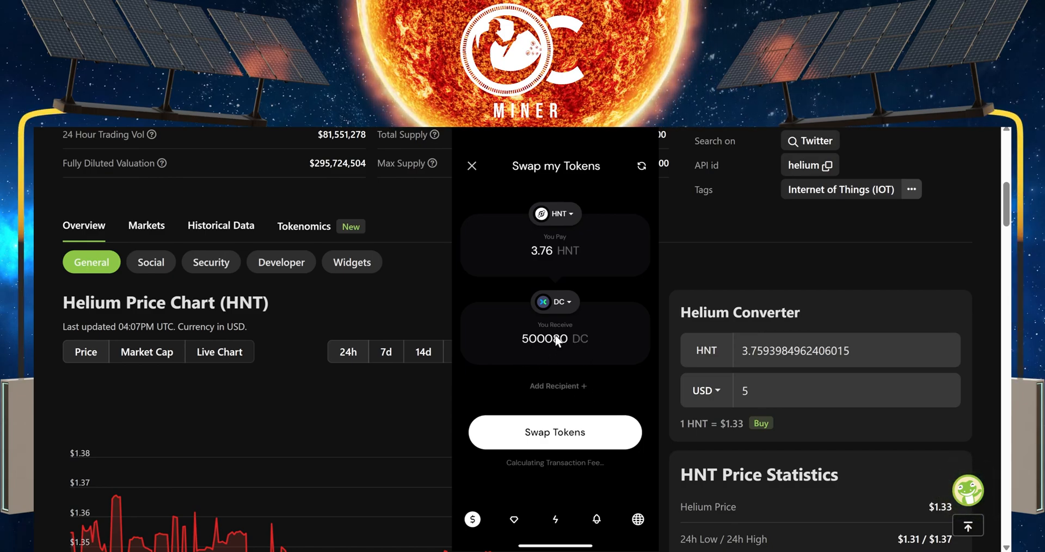
# Change the pay amount to 4 HNT, giving a swap for 532,000 DC.
pyautogui.click(554, 250)
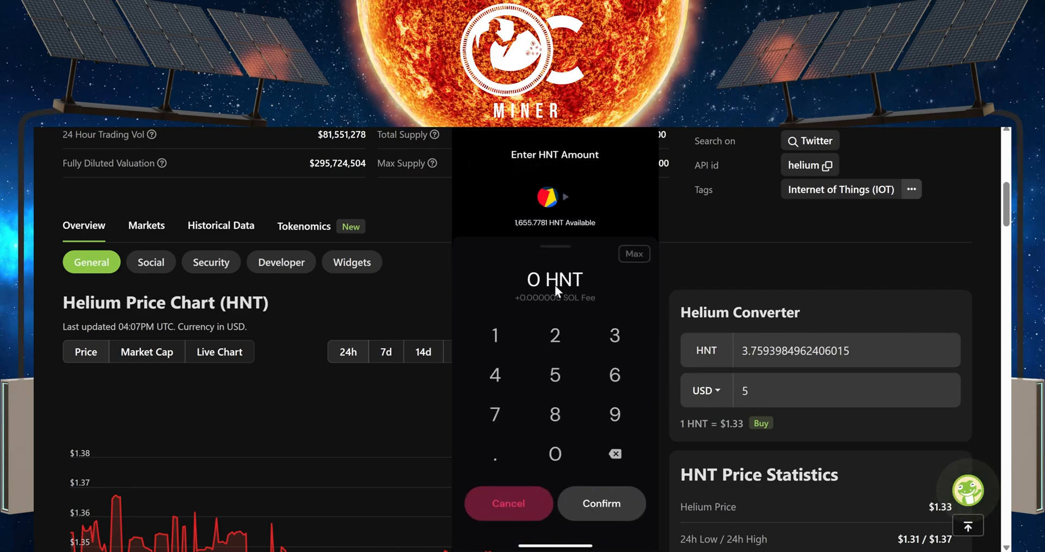
pyautogui.click(600, 503)
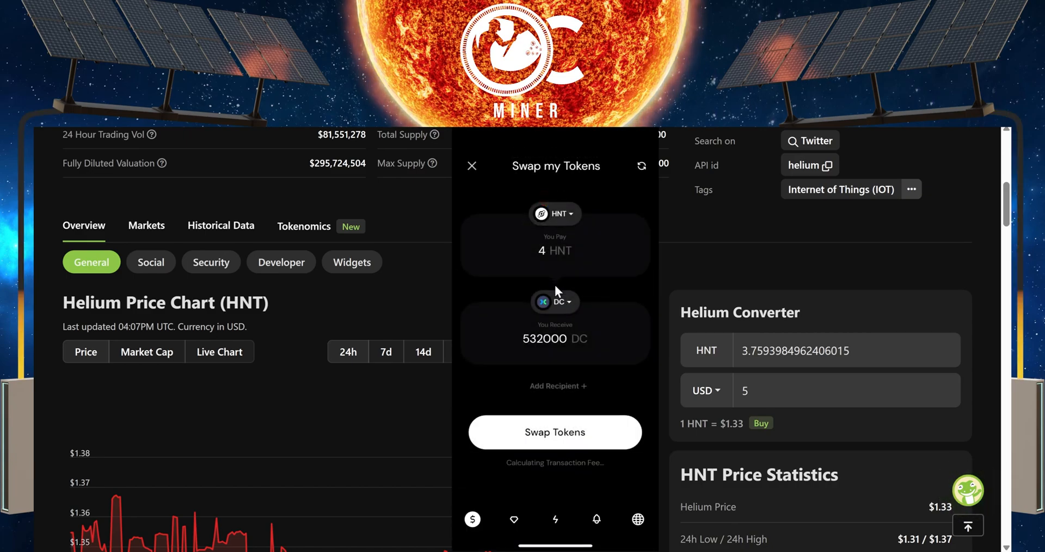
pyautogui.moveTo(532, 355)
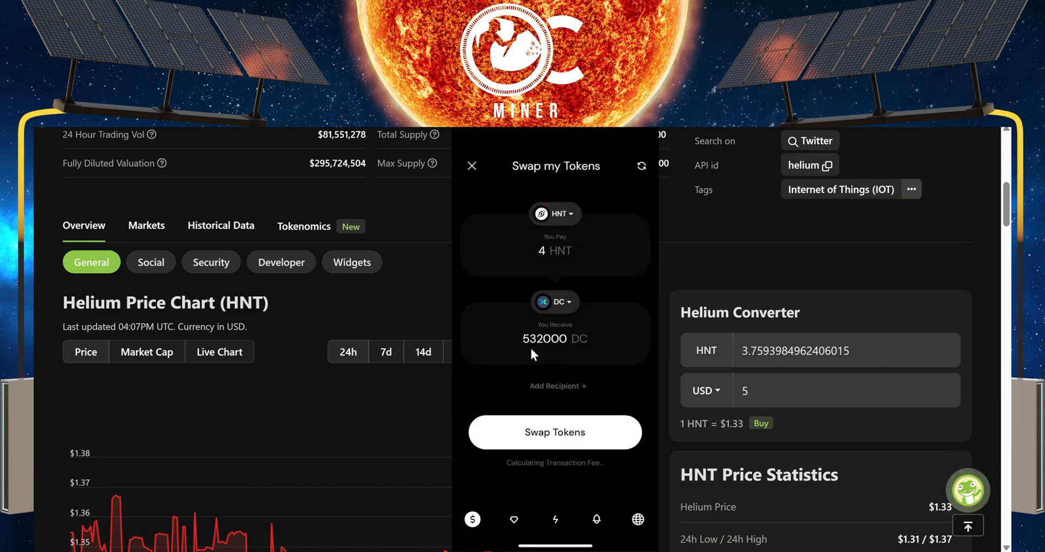
pyautogui.moveTo(558, 260)
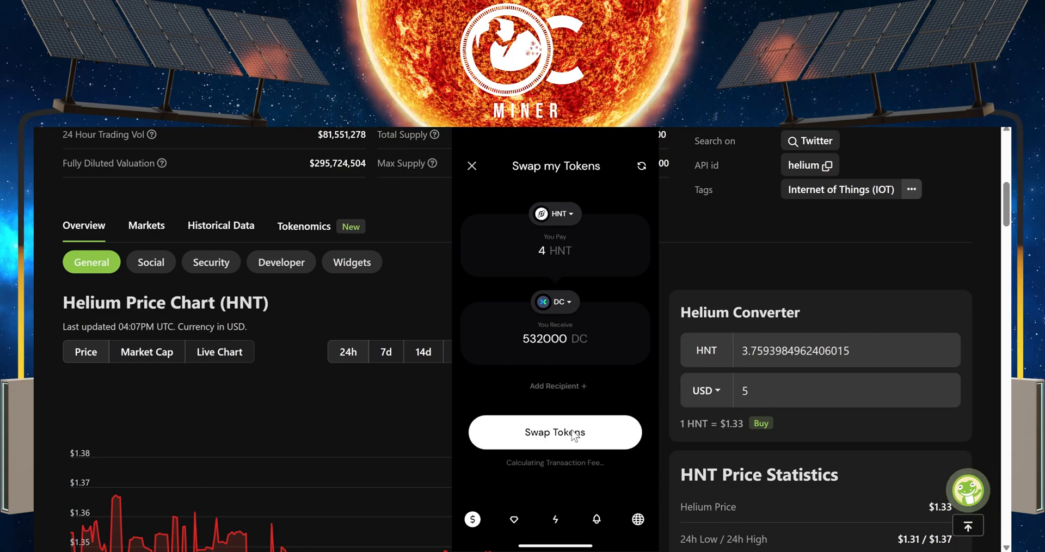
# Execute the swap of 4 HNT for 532,000 DC, confirm it, and return to the swap screen.
pyautogui.click(554, 432)
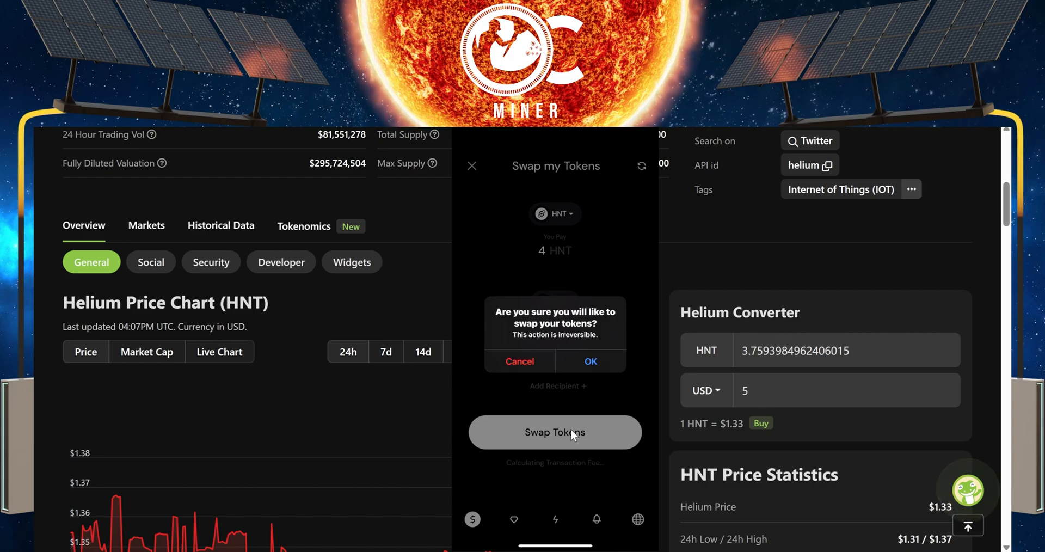
pyautogui.click(590, 361)
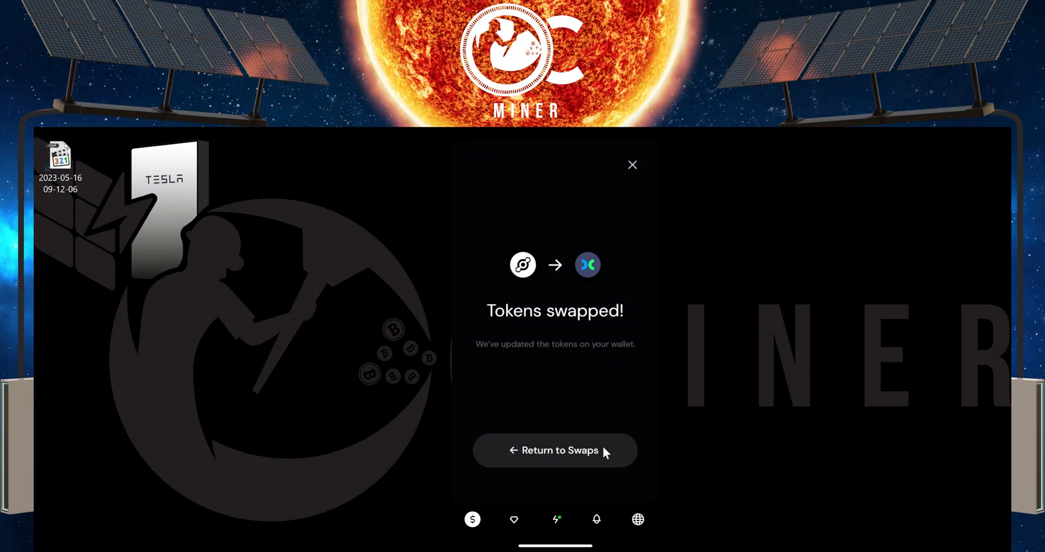
pyautogui.click(555, 450)
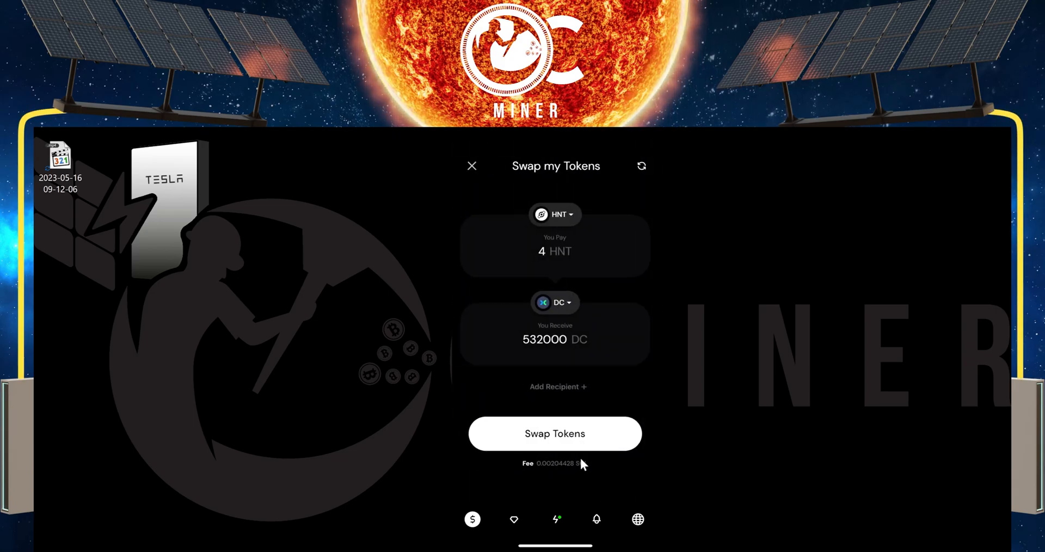
# Close Swap my Tokens to see wallet balances now including 532,000 DC.
pyautogui.click(471, 165)
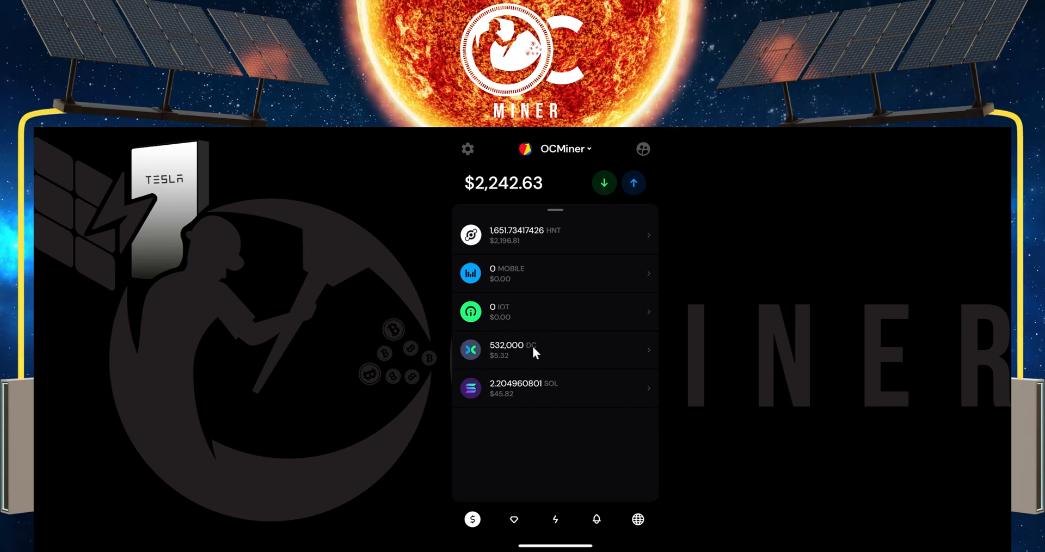
pyautogui.moveTo(534, 351)
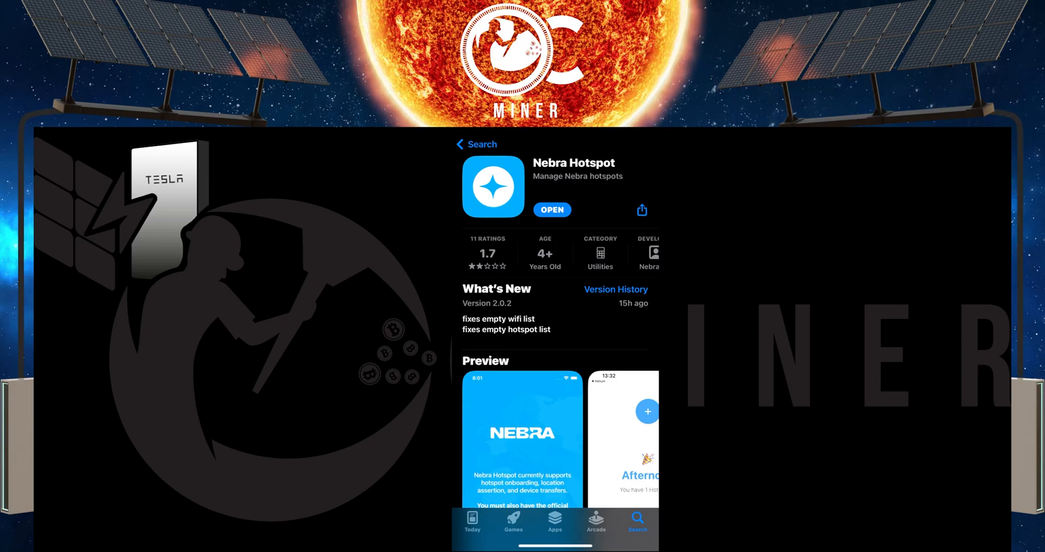
pyautogui.moveTo(577, 226)
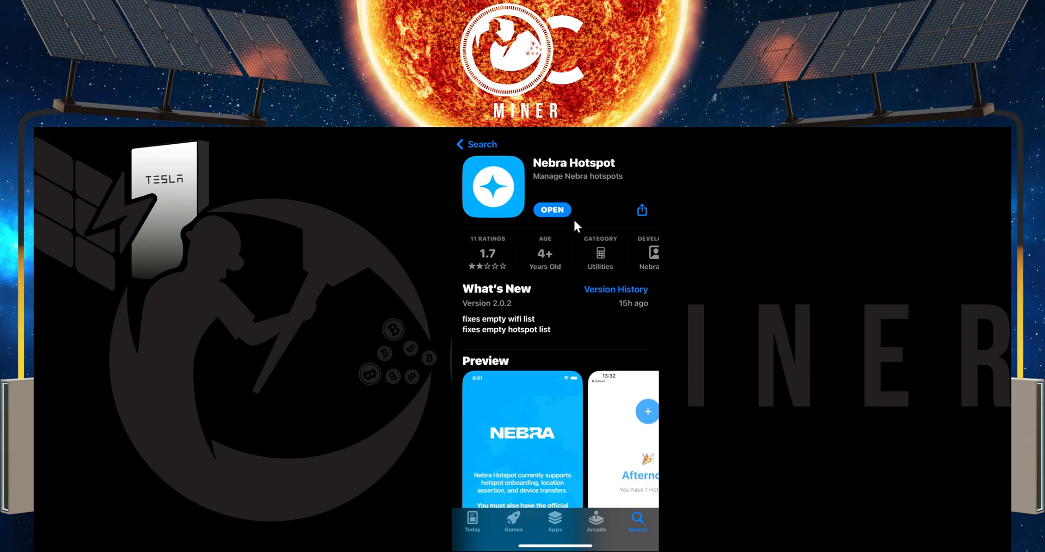
# Reopen the Nebra Hotspot app, select the hotspot and start asserting its location on the map.
pyautogui.click(552, 209)
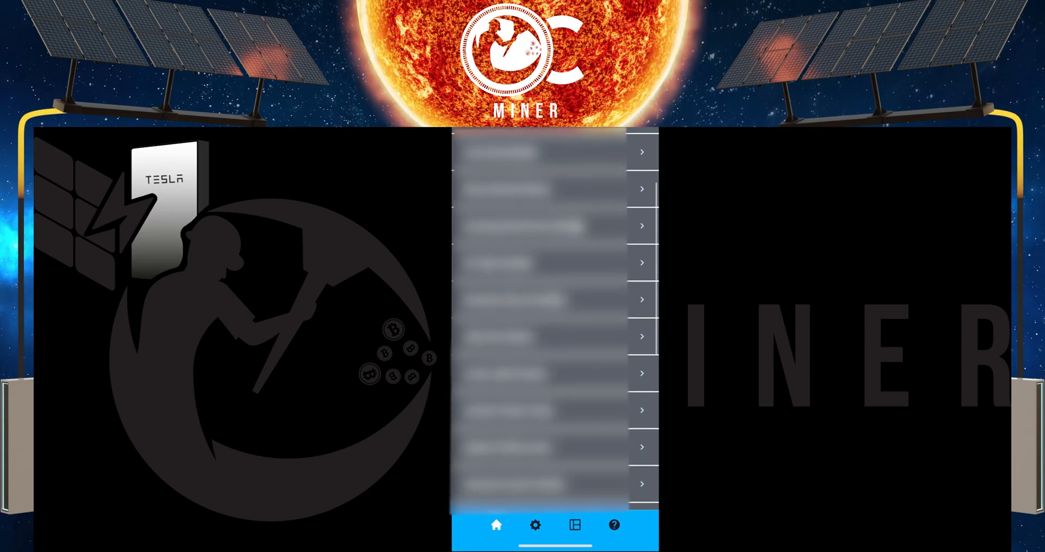
pyautogui.scroll(3)
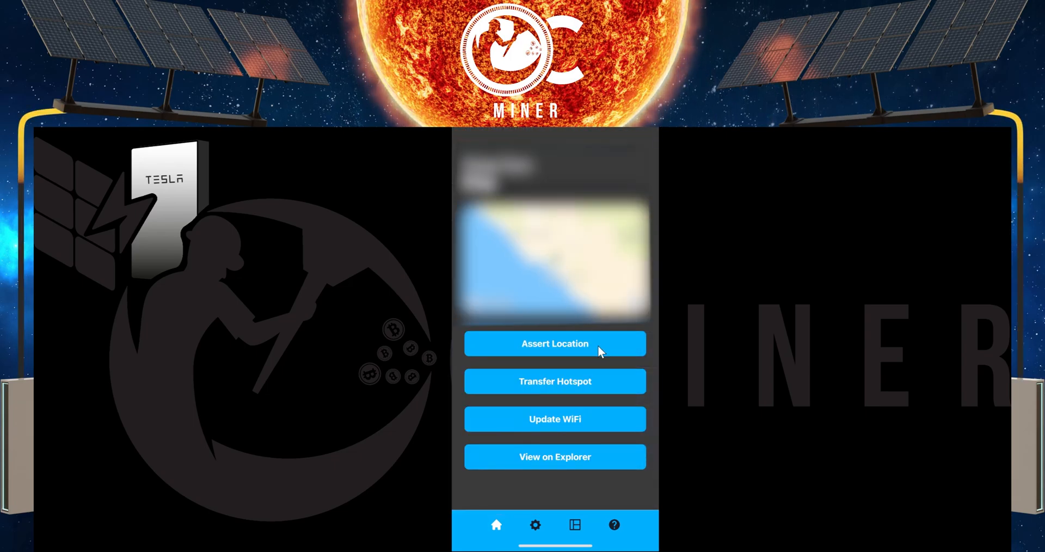
pyautogui.click(554, 343)
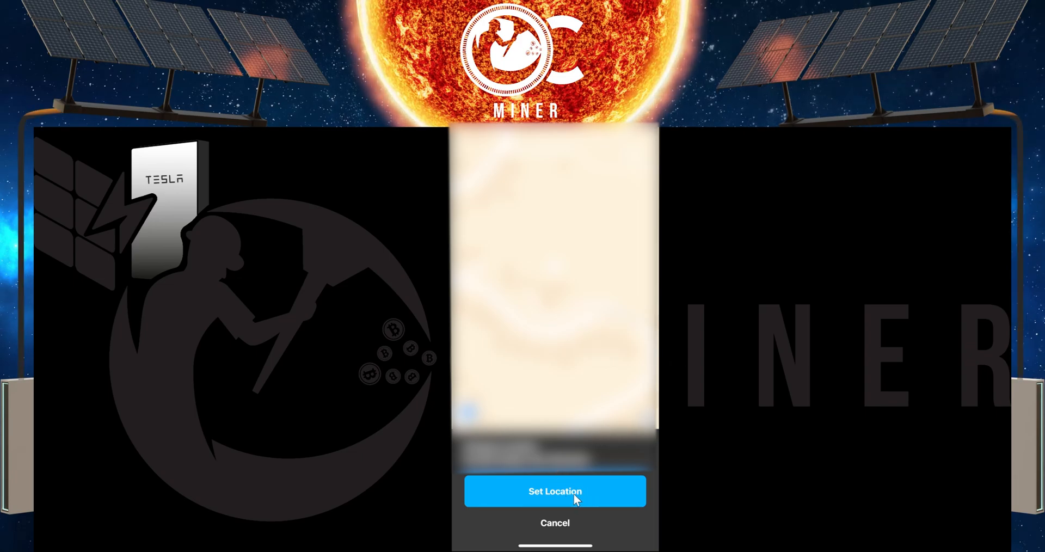
# Confirm the map spot and enter a 16 meter antenna height, reaching the fee summary.
pyautogui.click(555, 491)
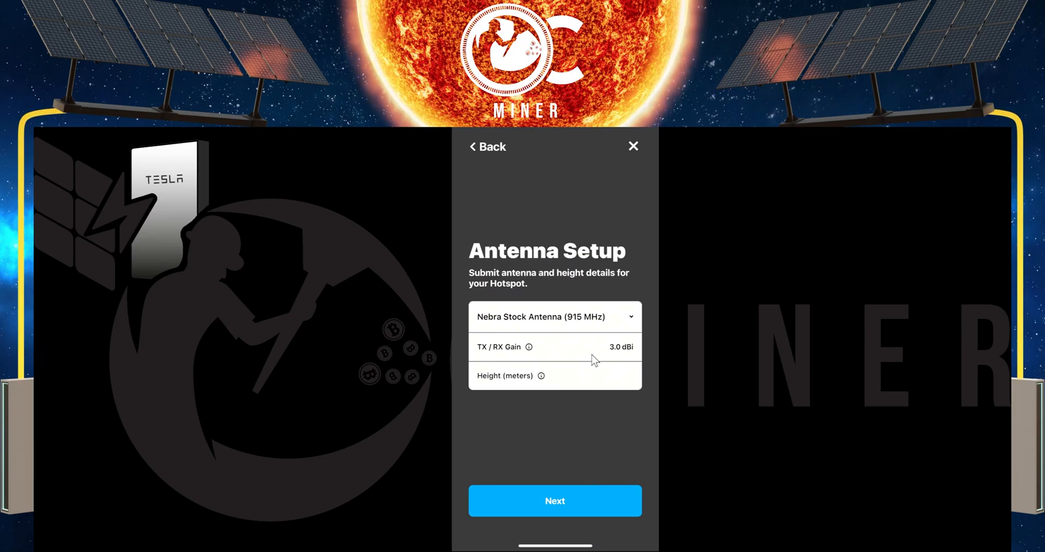
pyautogui.moveTo(606, 377)
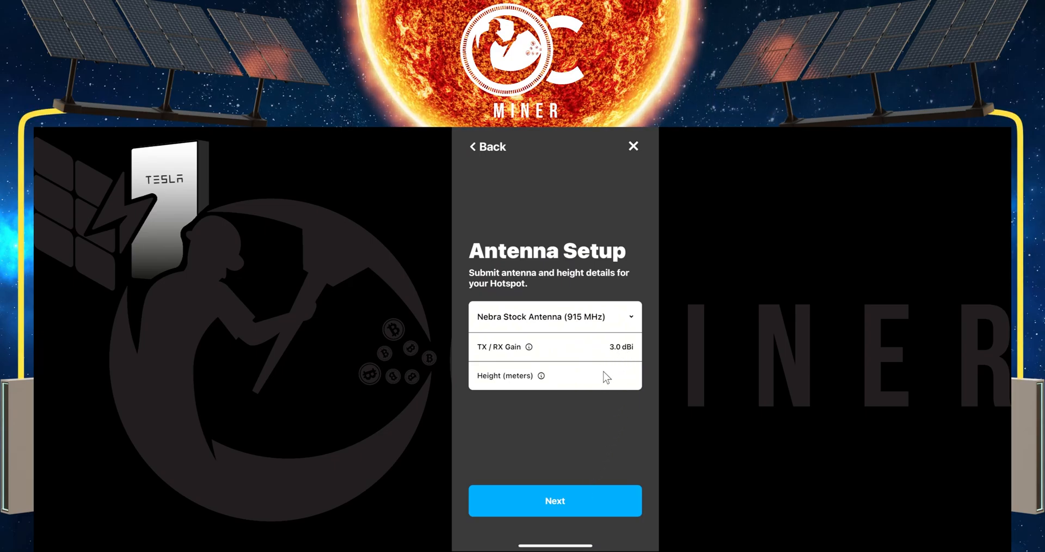
pyautogui.click(553, 376)
pyautogui.write('16')
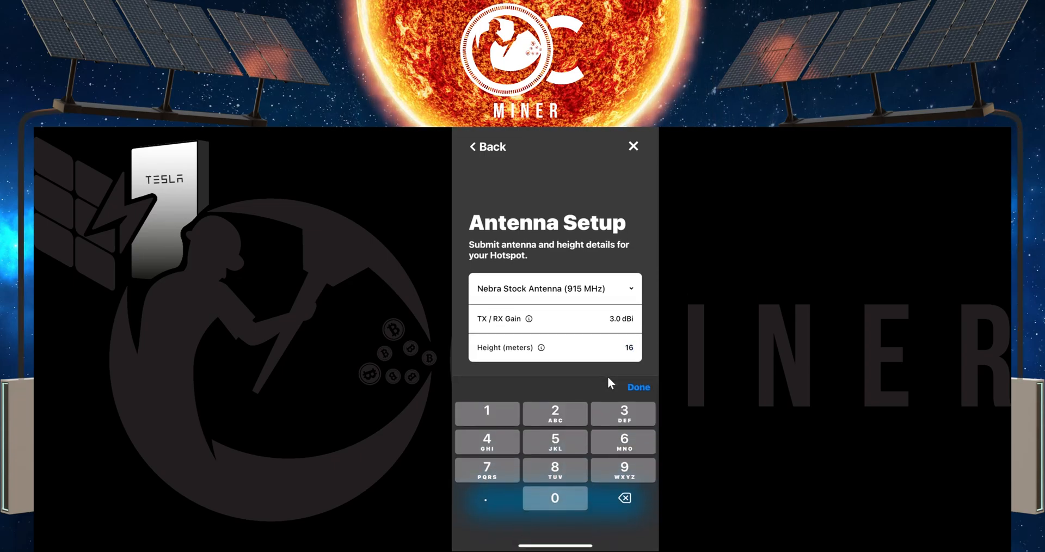
pyautogui.click(636, 388)
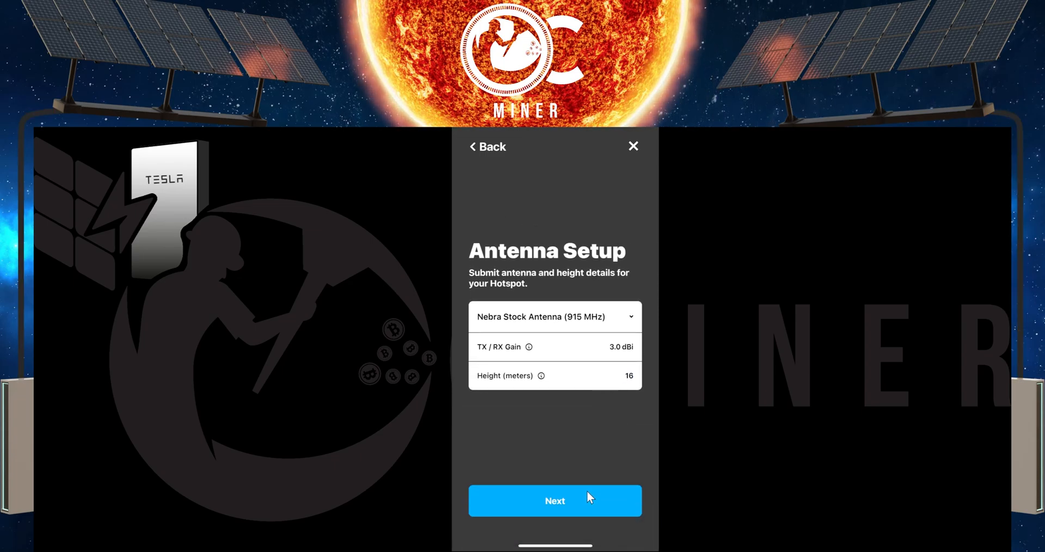
pyautogui.click(554, 500)
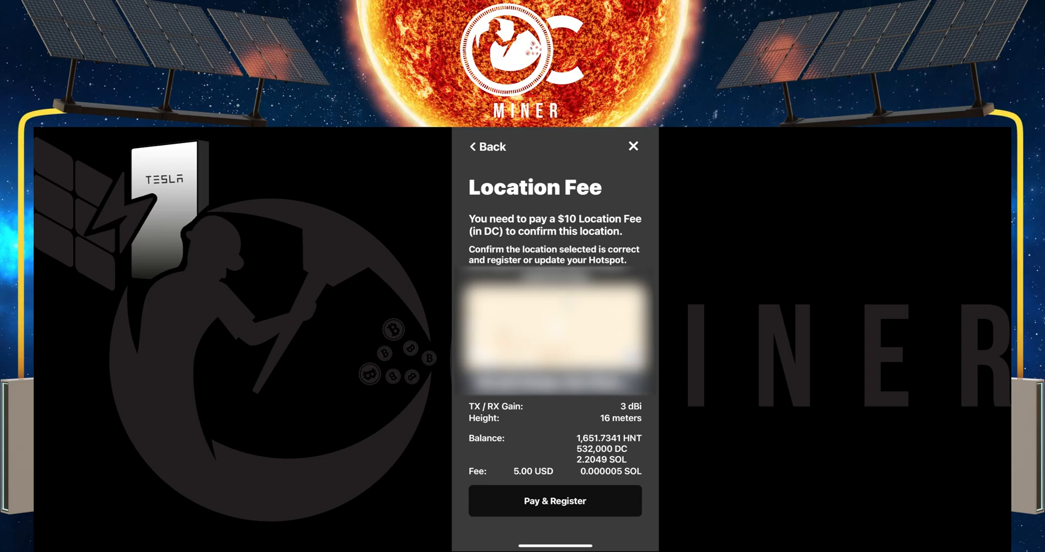
pyautogui.moveTo(595, 411)
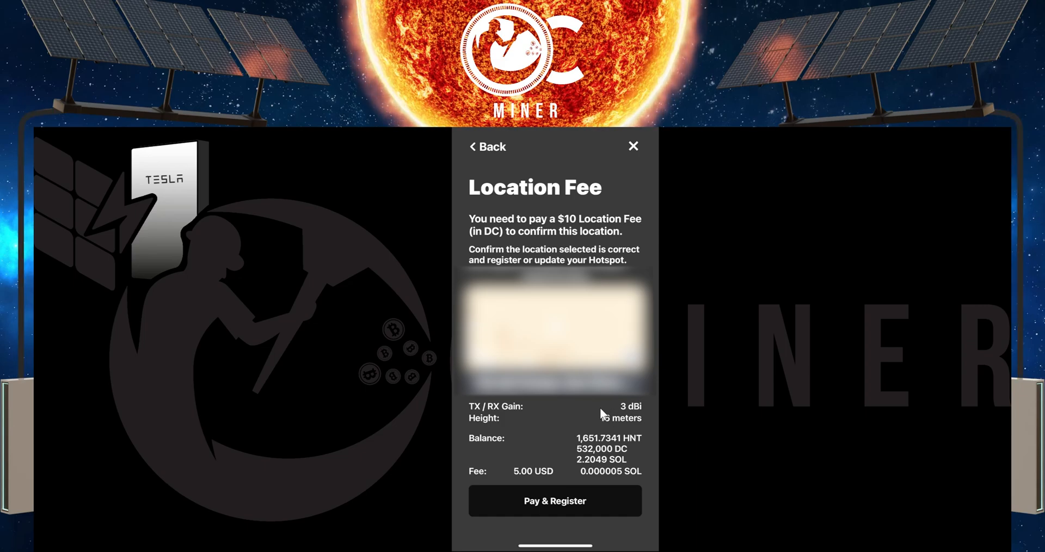
pyautogui.moveTo(630, 456)
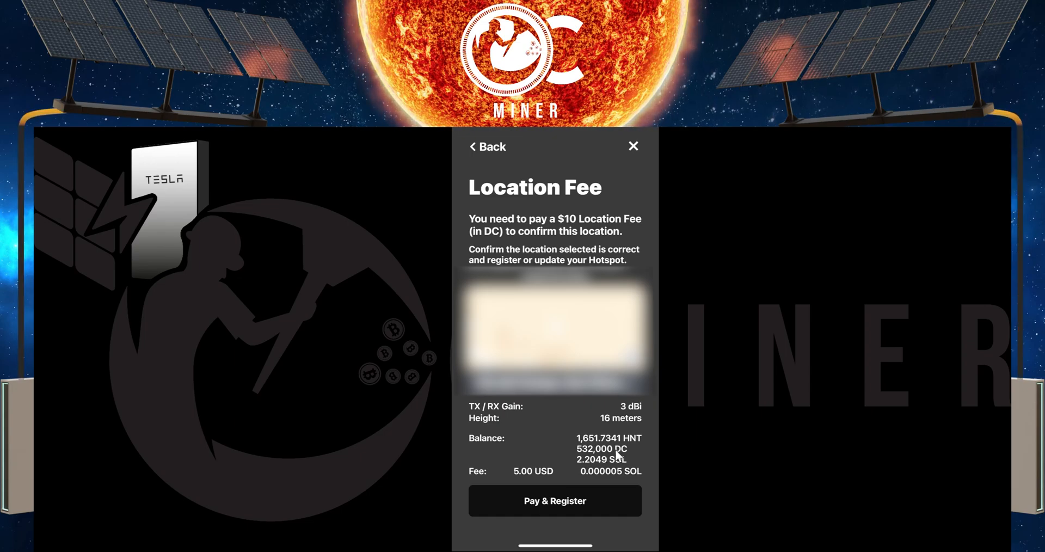
pyautogui.moveTo(540, 478)
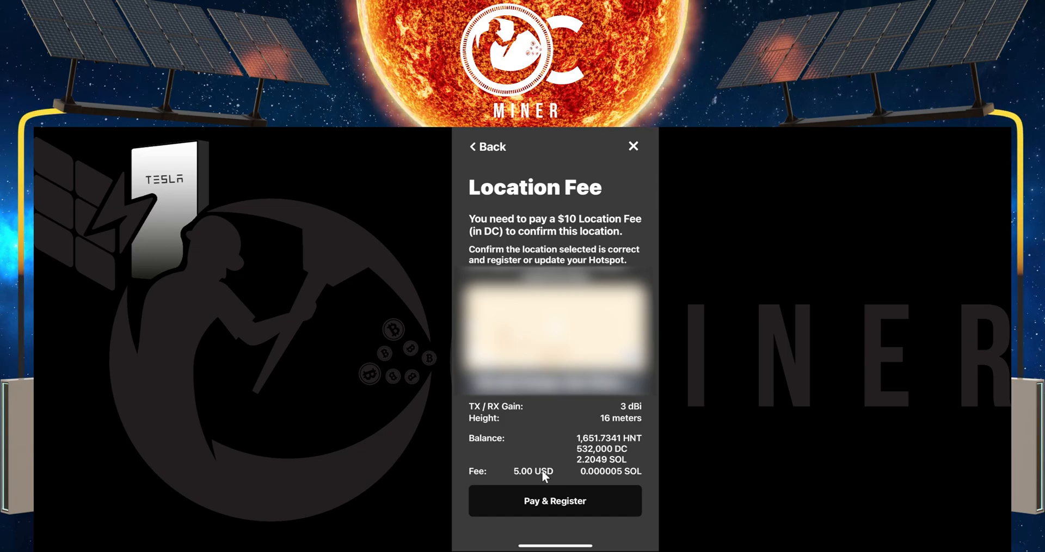
pyautogui.moveTo(607, 460)
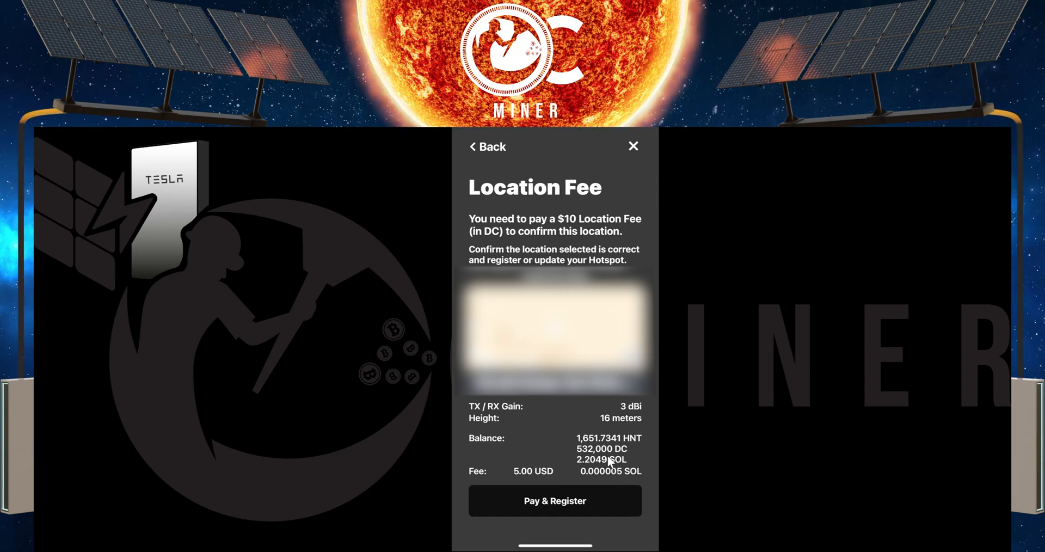
pyautogui.moveTo(630, 472)
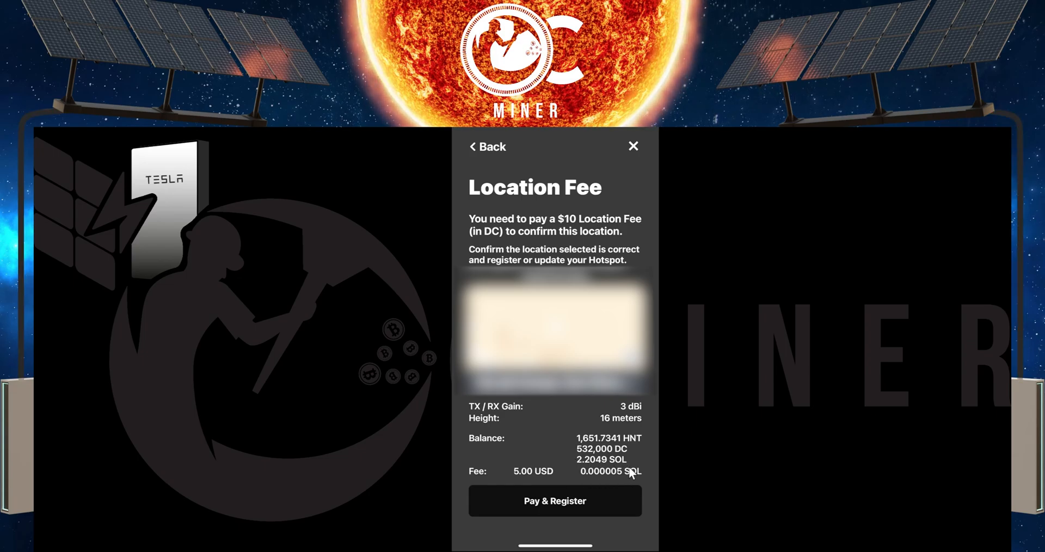
pyautogui.moveTo(578, 479)
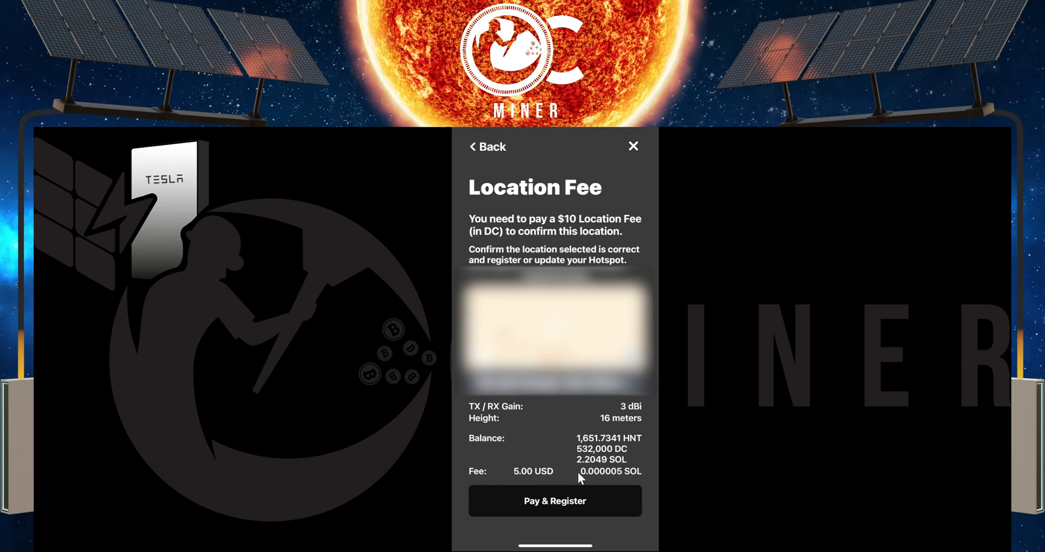
pyautogui.moveTo(617, 433)
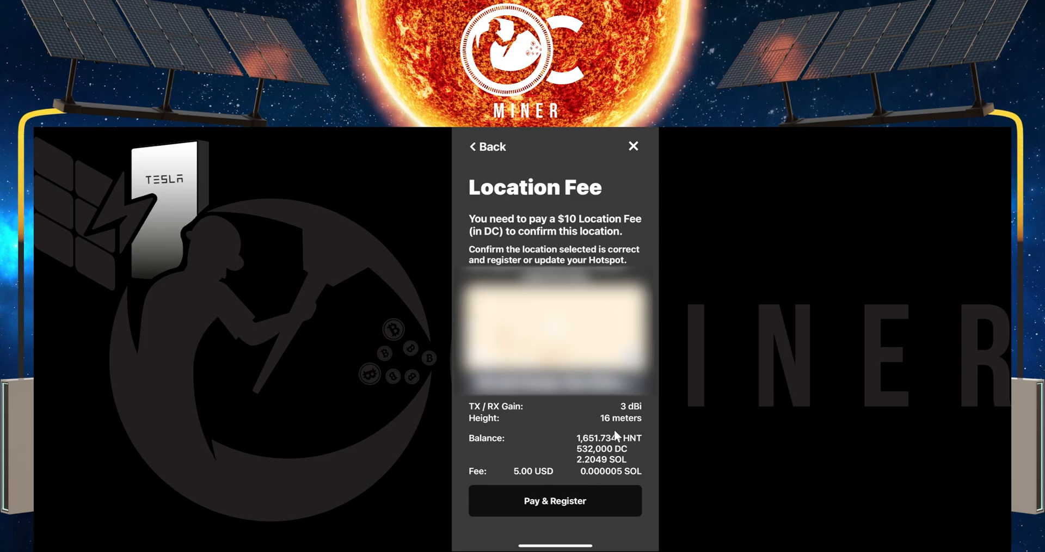
pyautogui.moveTo(602, 508)
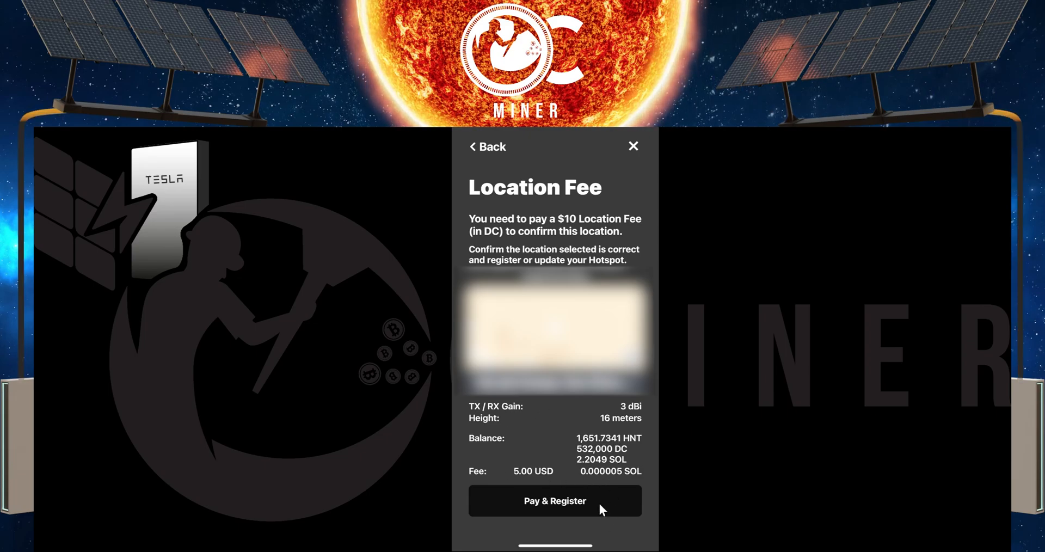
# Pay the $10 location fee via Pay & Register, bringing up the transaction confirmation.
pyautogui.click(554, 501)
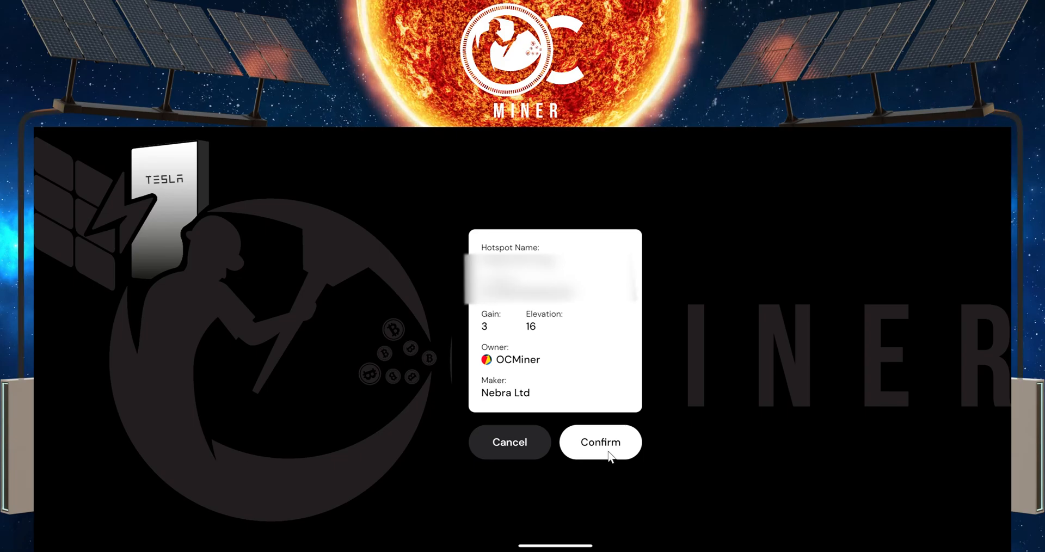
# Approve the hotspot update transaction and return to balances showing 32,000 DC.
pyautogui.click(599, 441)
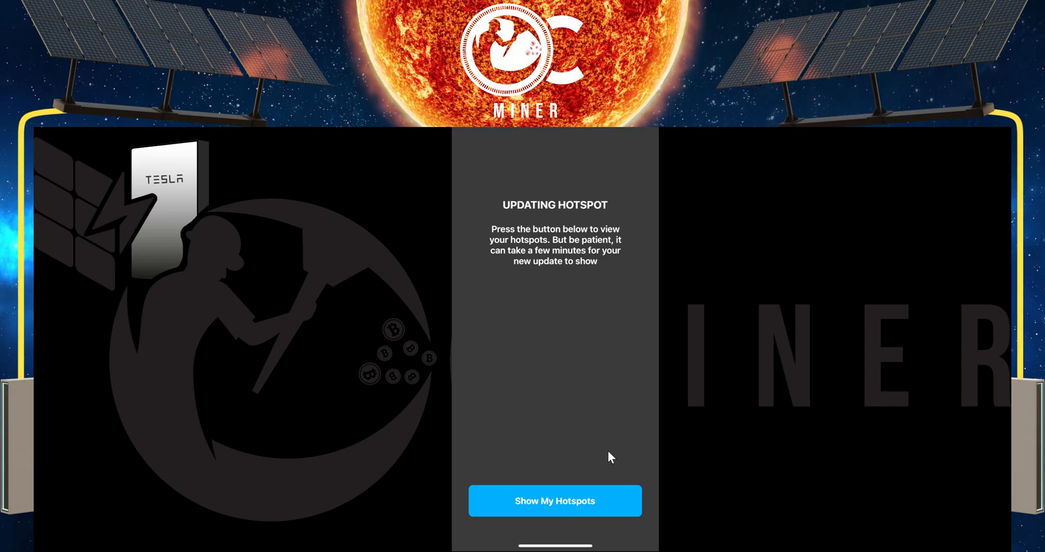
pyautogui.click(554, 501)
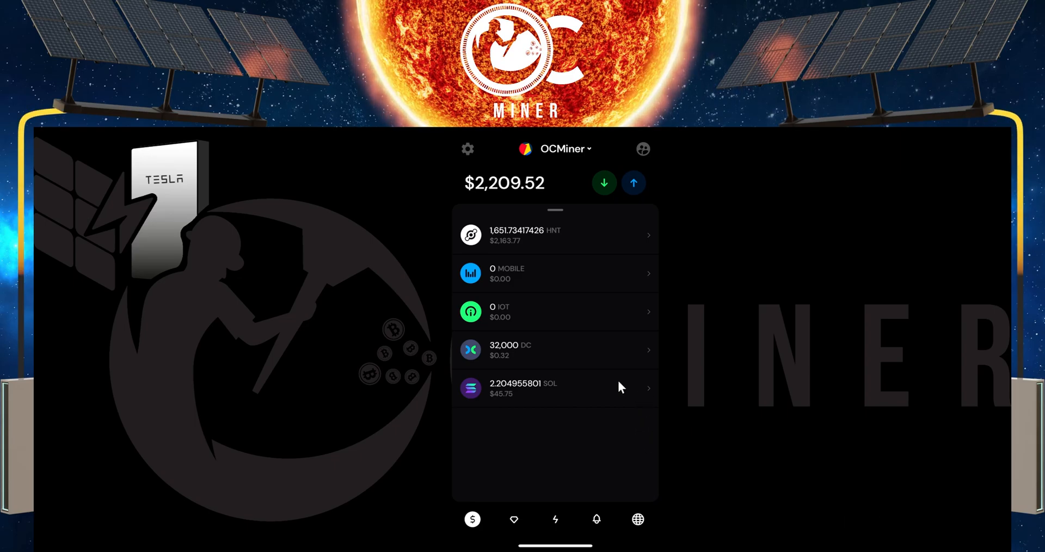
pyautogui.moveTo(561, 349)
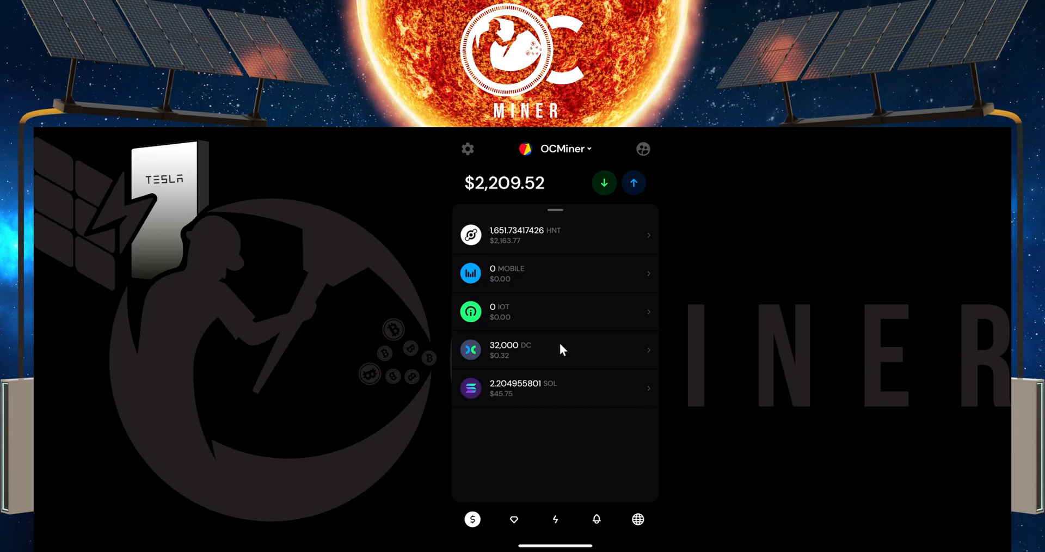
pyautogui.moveTo(496, 353)
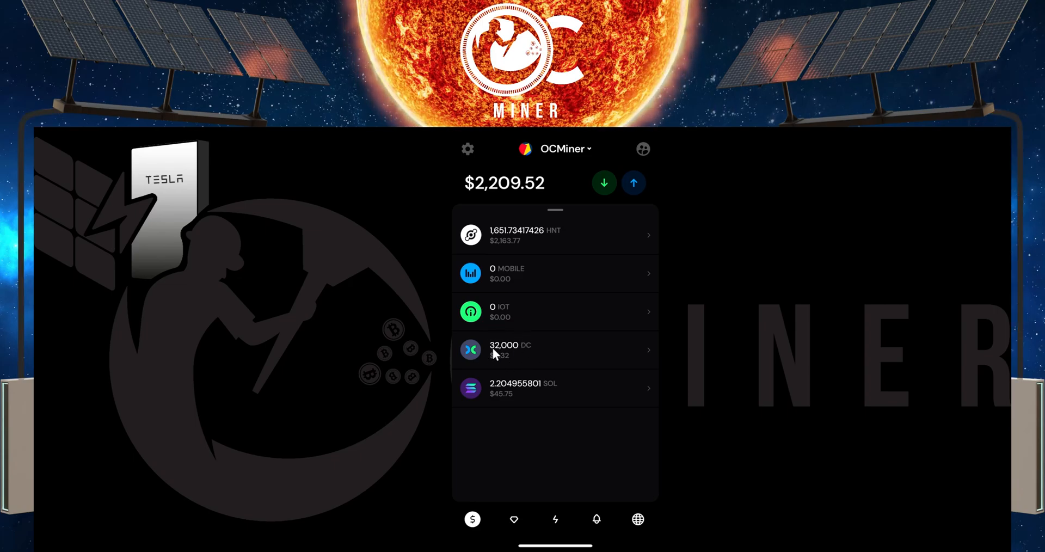
pyautogui.moveTo(497, 352)
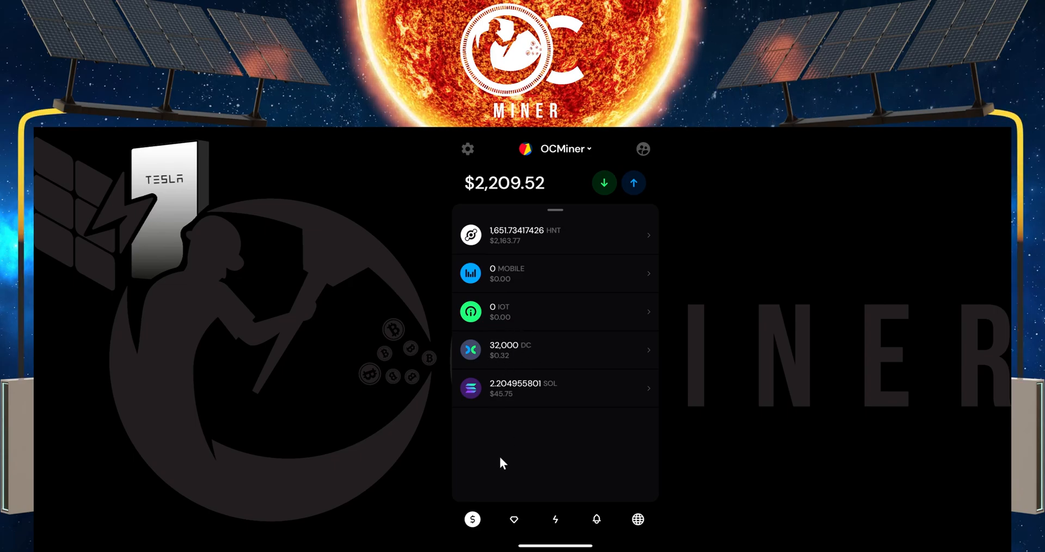
pyautogui.moveTo(554, 519)
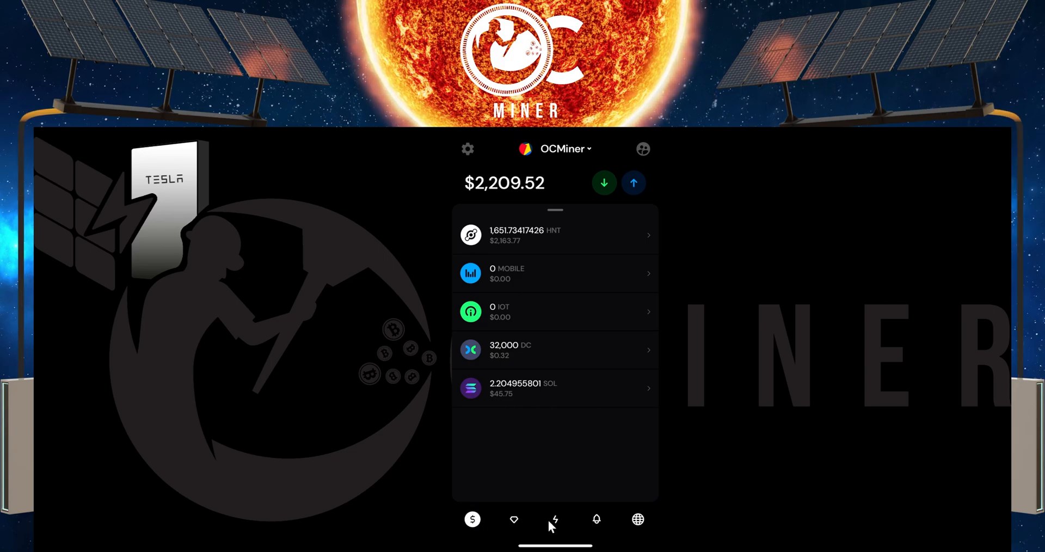
# View the latest App Interaction in activity history, reporting Transaction Successful.
pyautogui.click(554, 520)
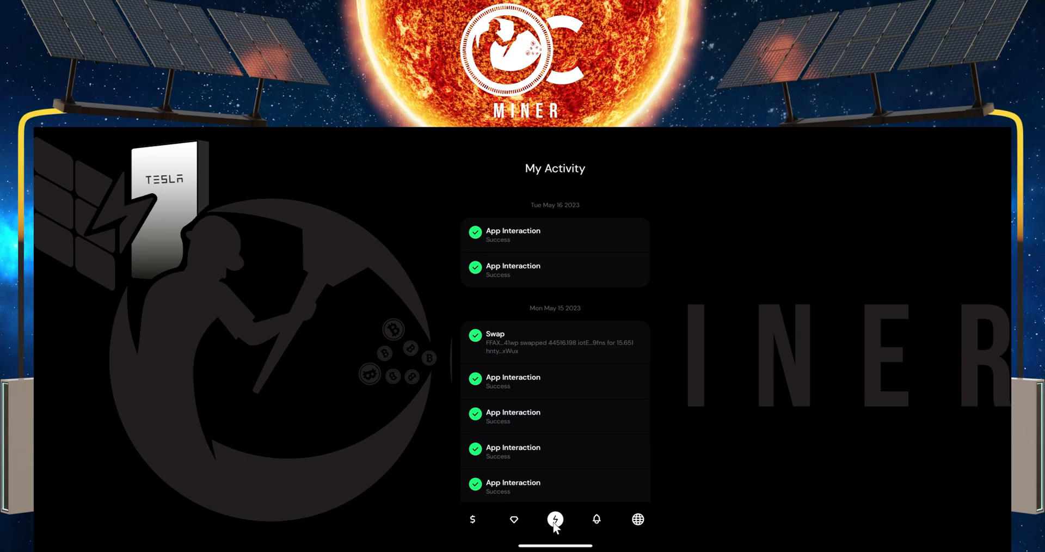
pyautogui.moveTo(540, 235)
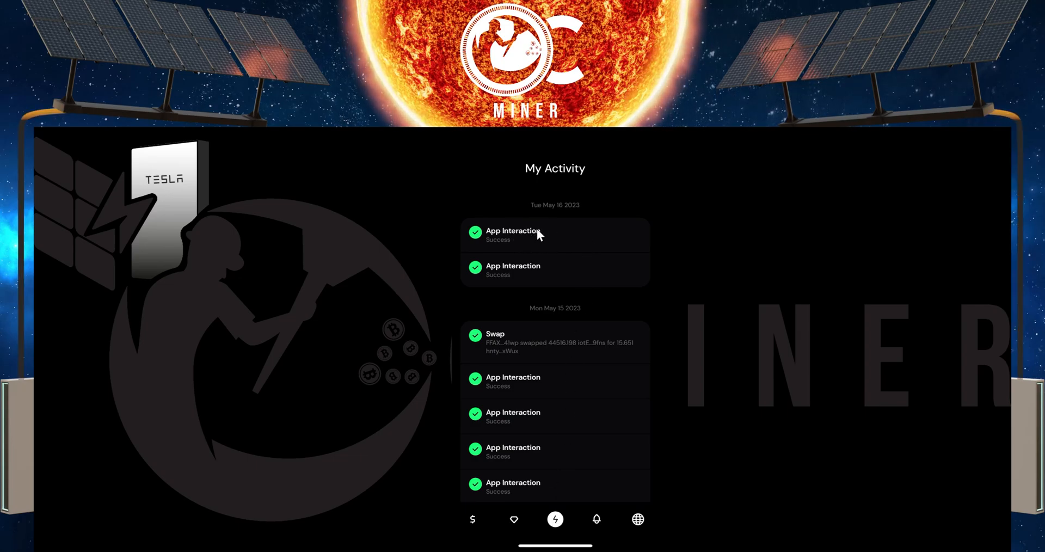
pyautogui.moveTo(507, 247)
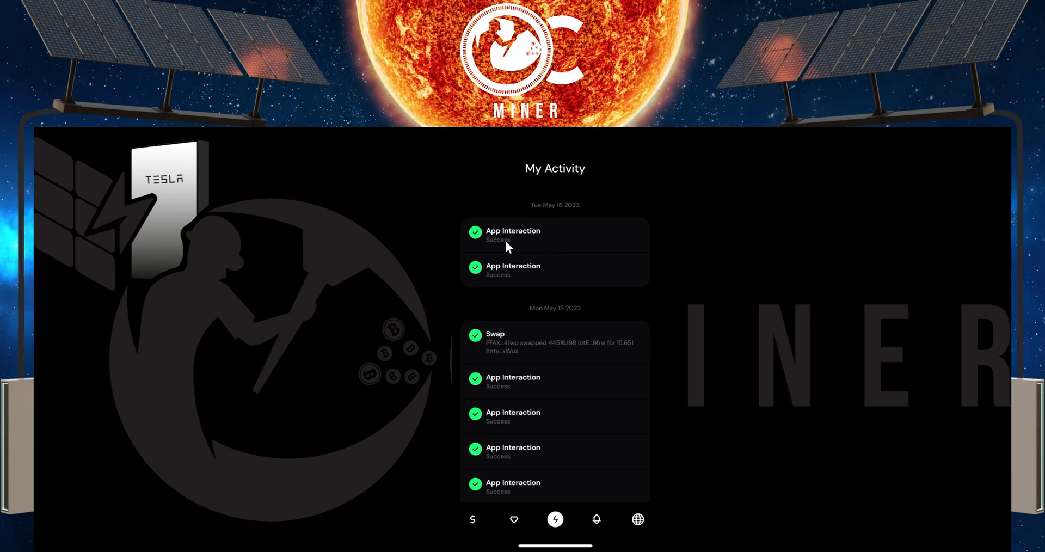
pyautogui.moveTo(539, 242)
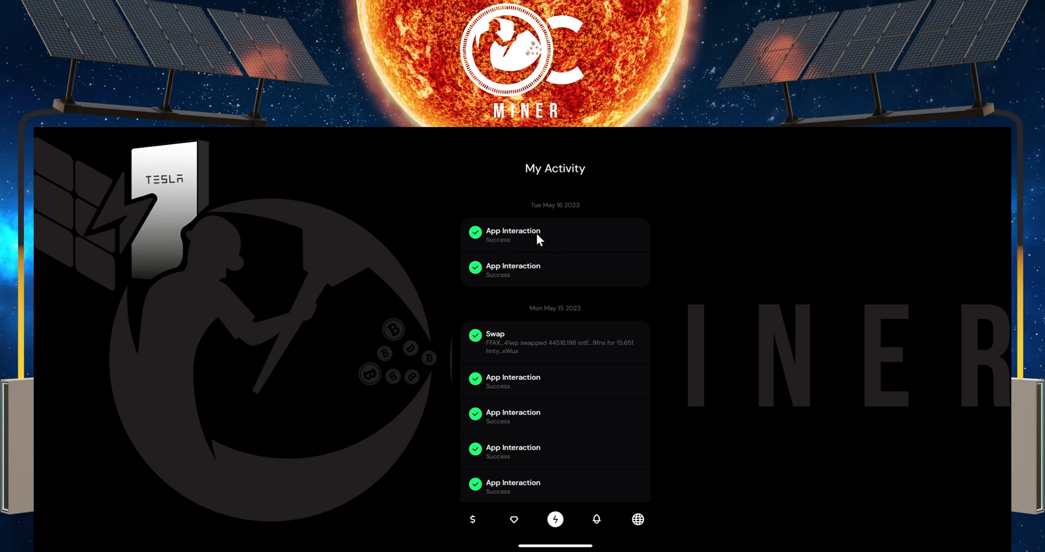
pyautogui.click(554, 235)
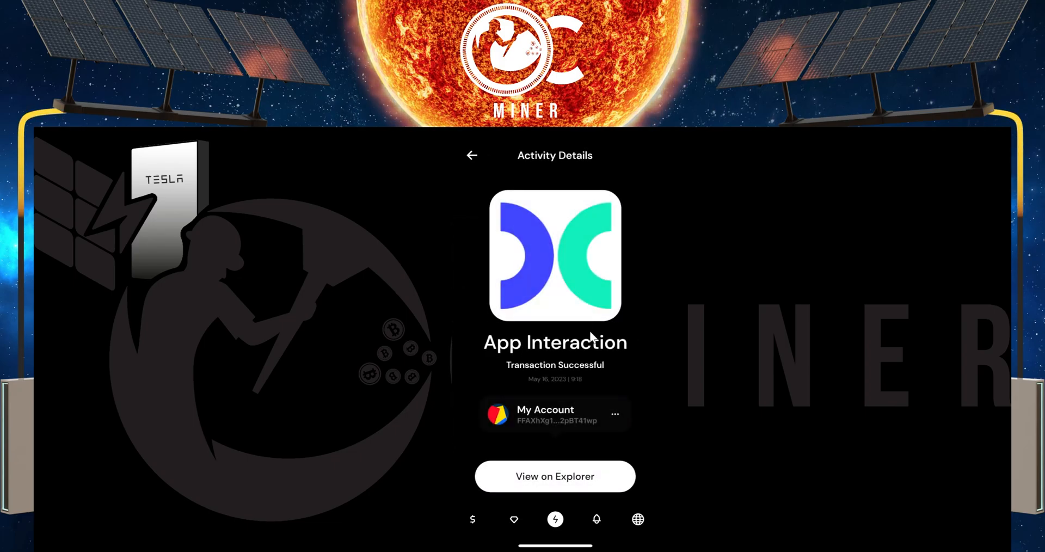
pyautogui.moveTo(566, 257)
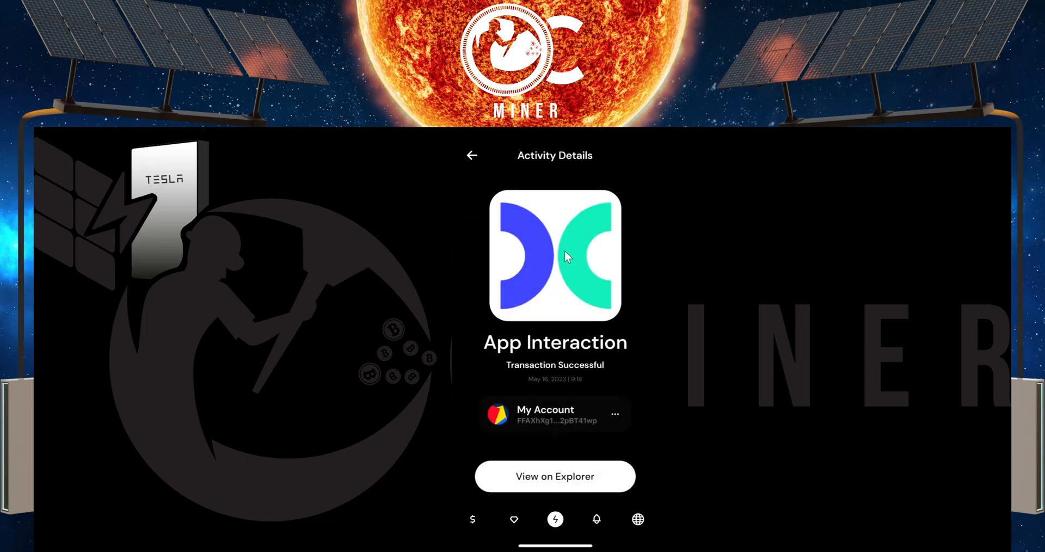